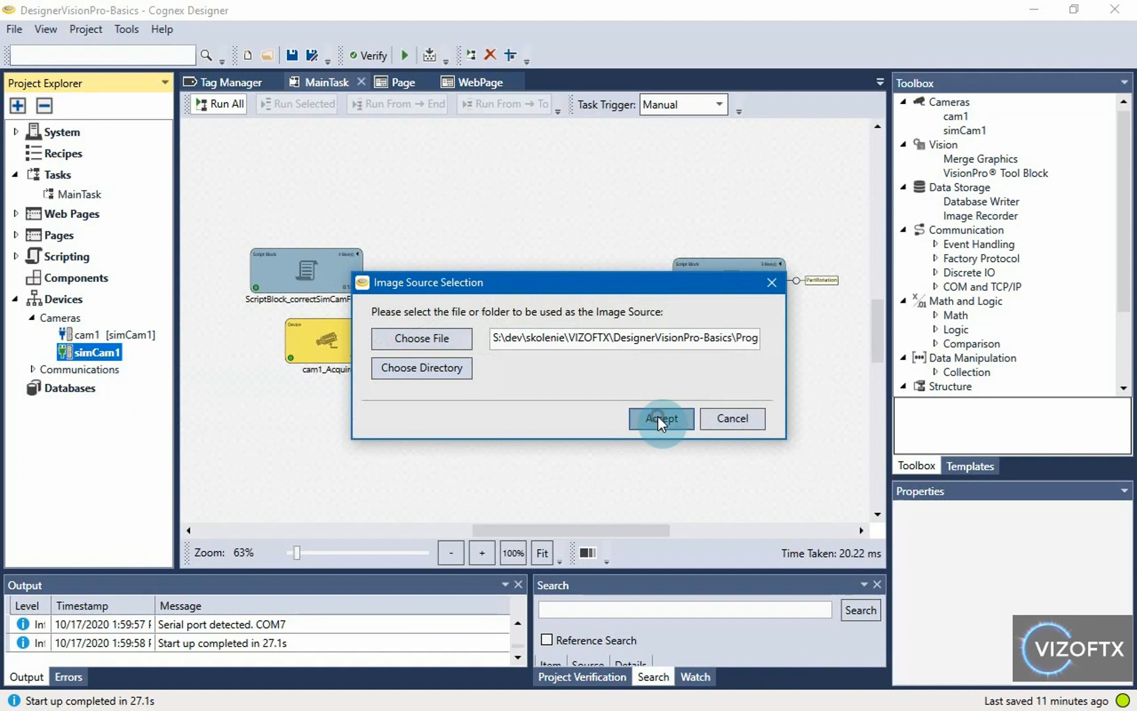
Step: Accept the image source, run MainTask once and select the VisionPro tool block
click(659, 418)
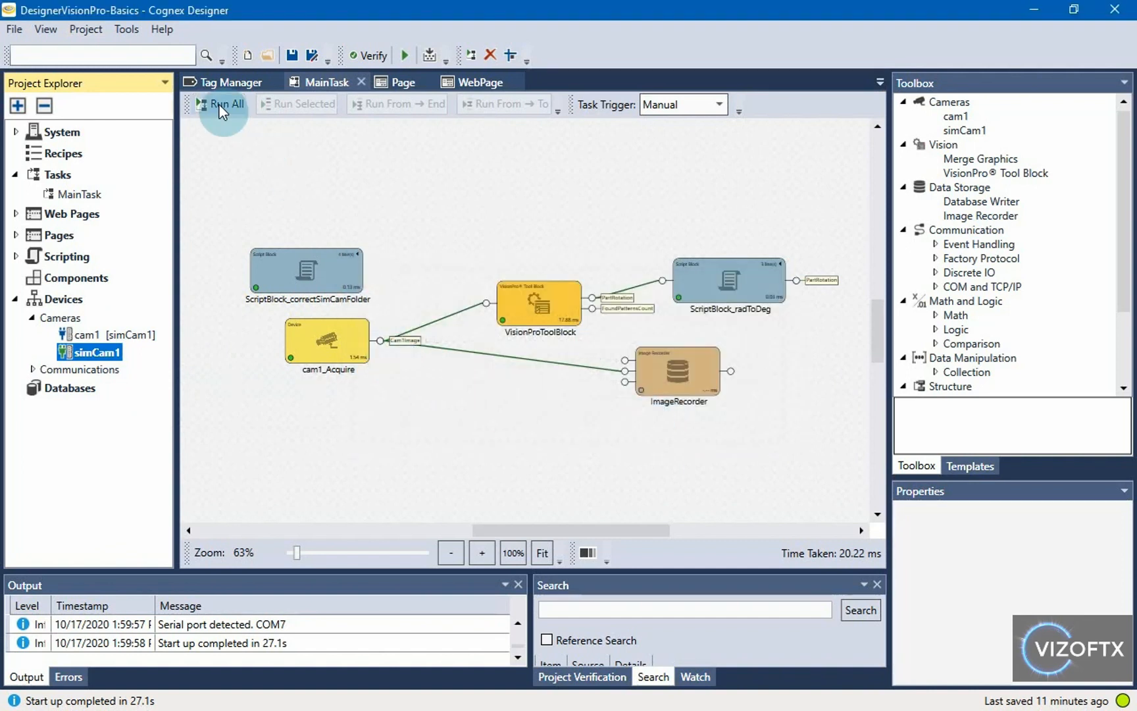
click(225, 104)
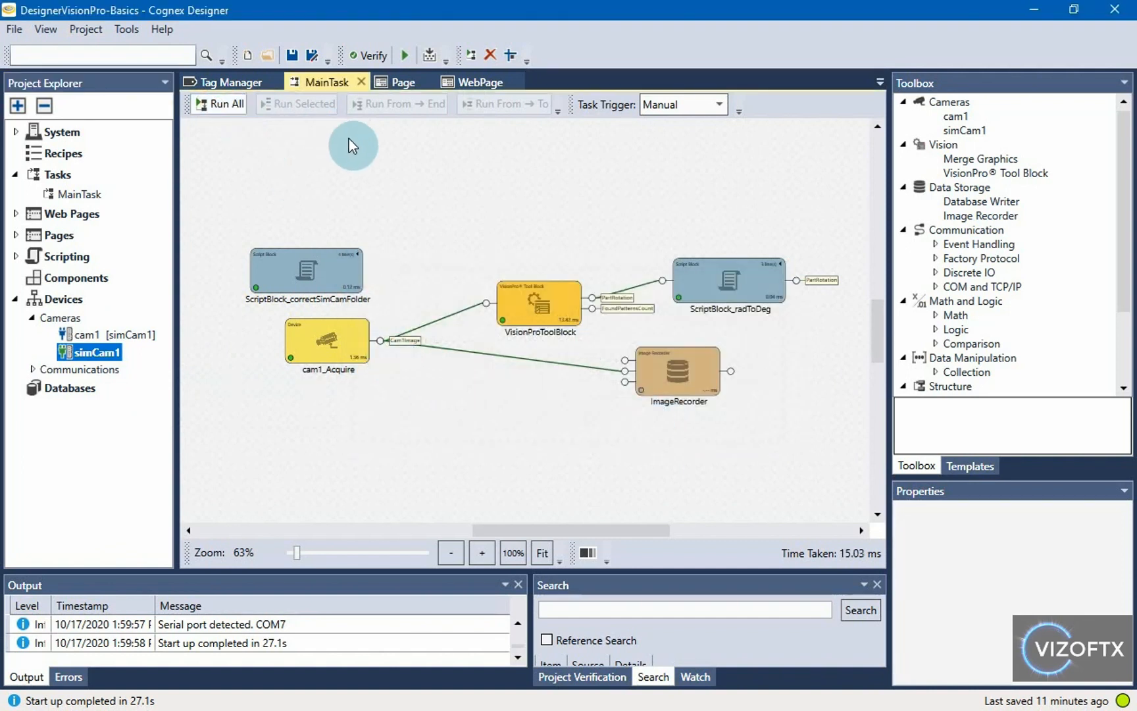
mouse_move(323, 266)
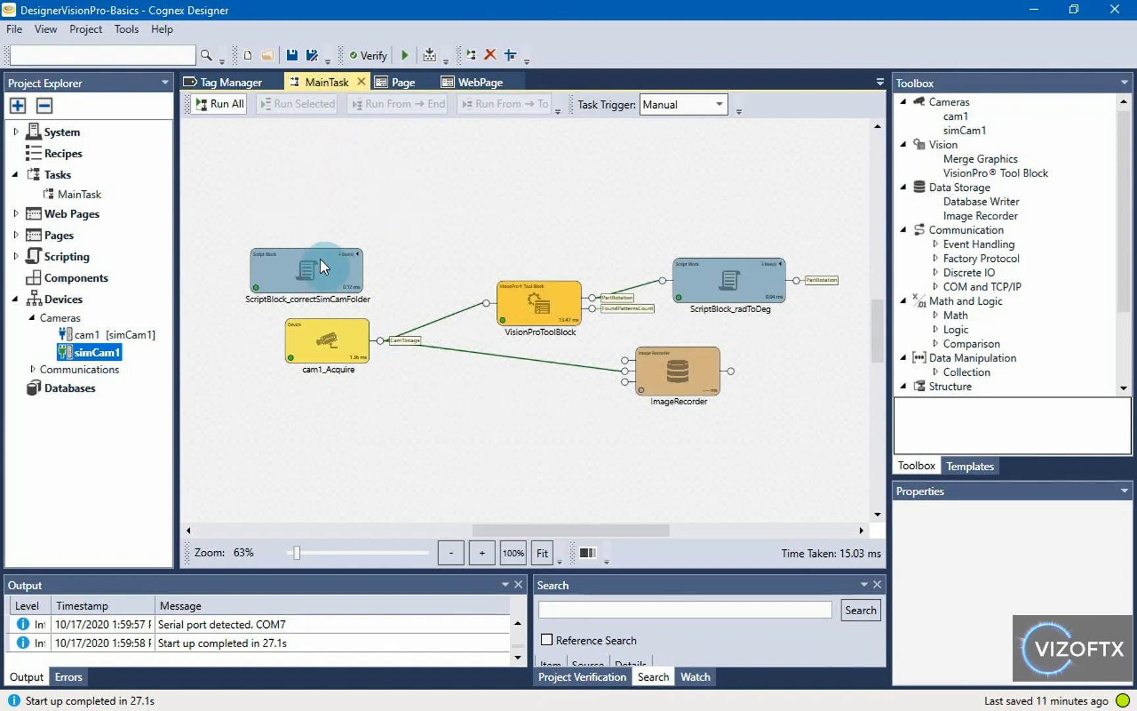
mouse_move(382, 347)
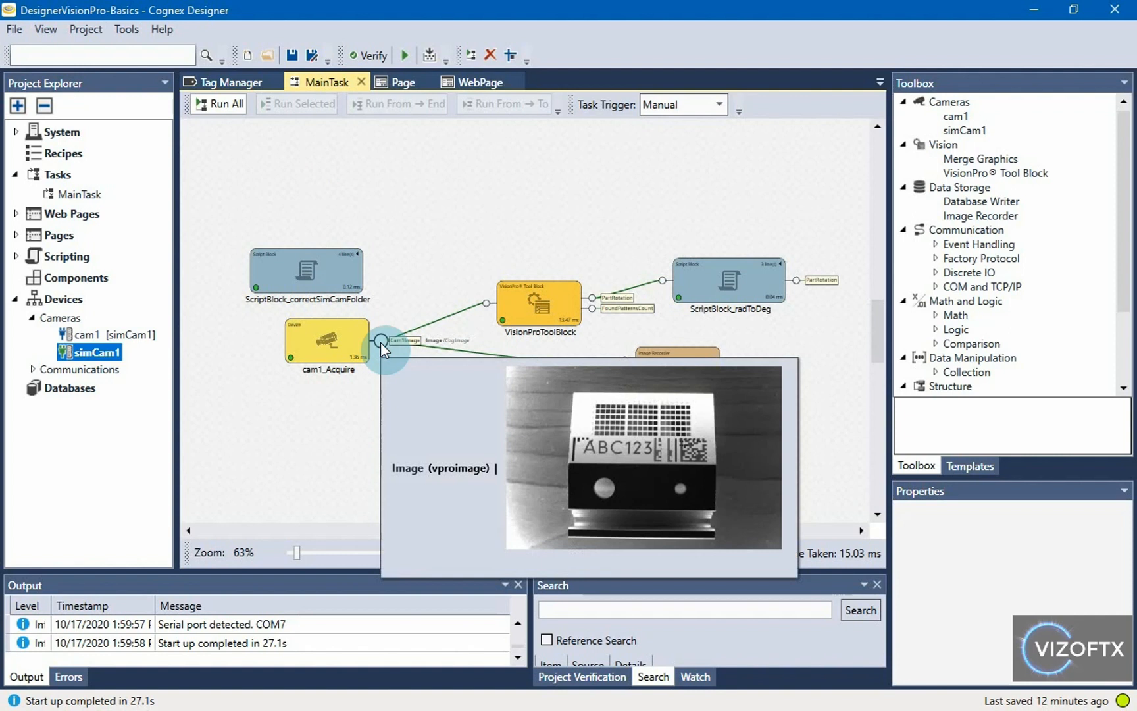
click(538, 306)
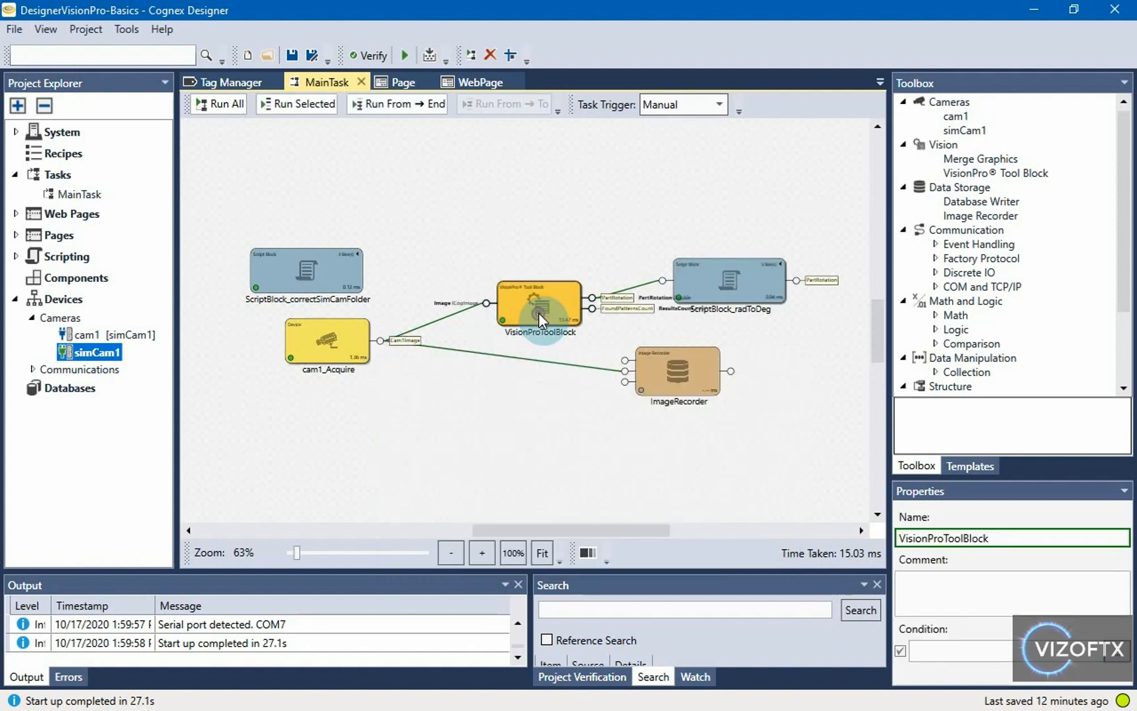
Step: Add a CogBlobTool after CogPMAlignTool1 inside the VisionPro tool block
double_click(538, 303)
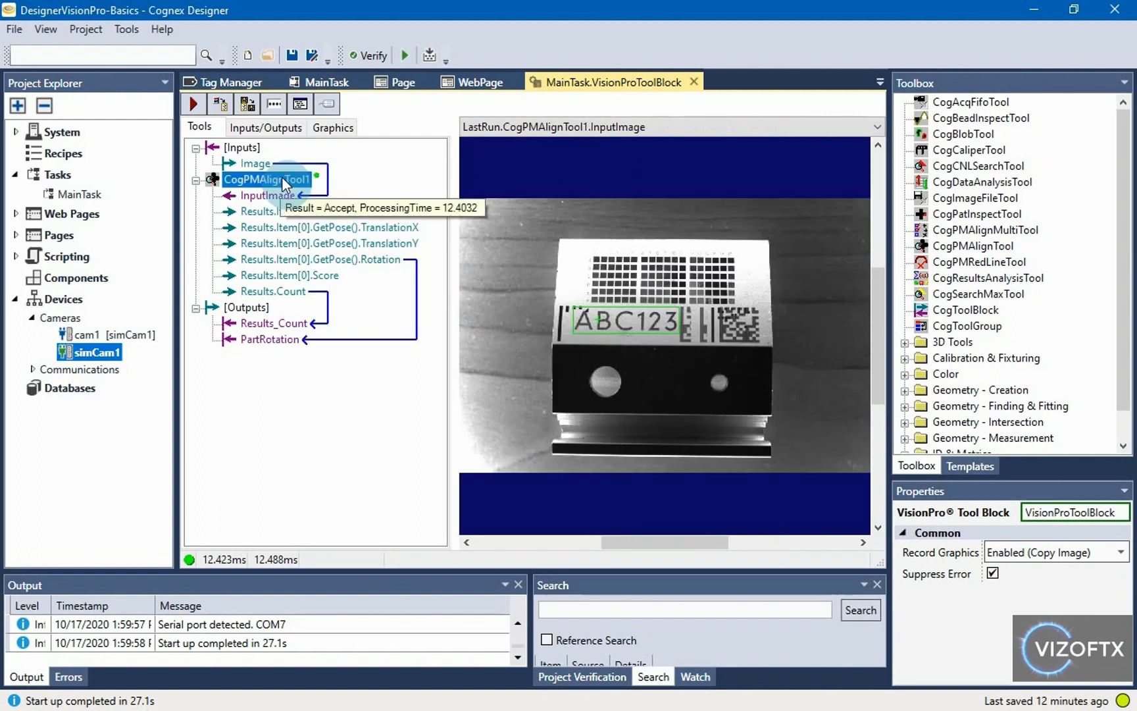
mouse_move(584, 321)
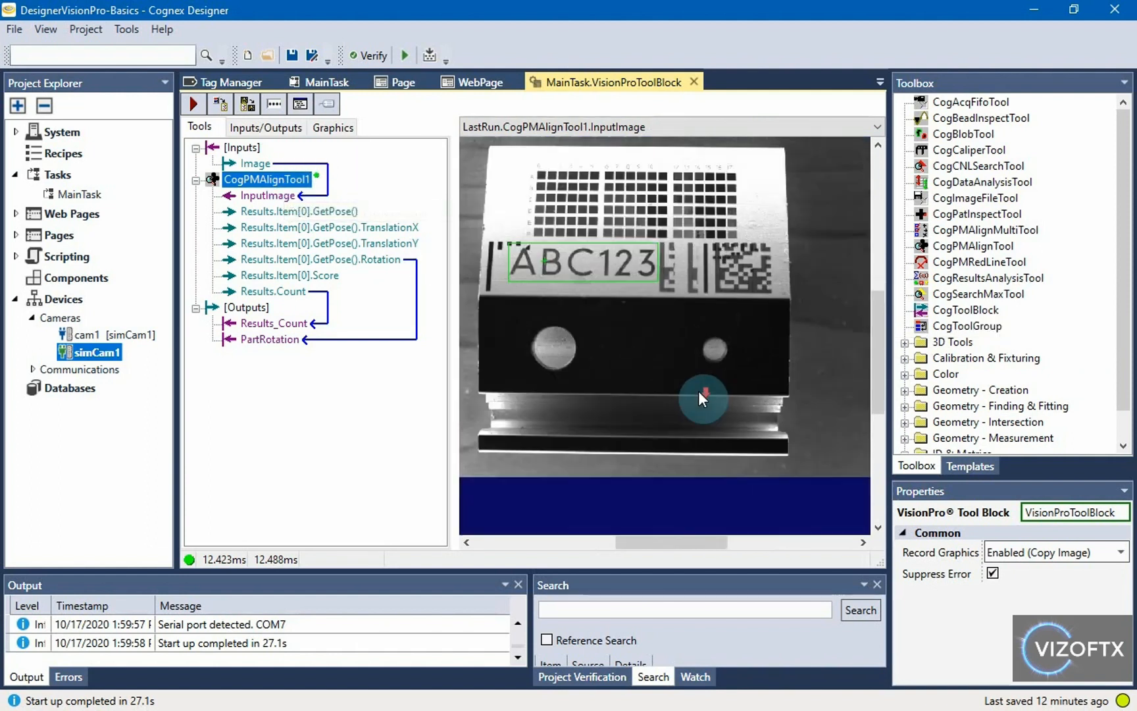
mouse_move(570, 331)
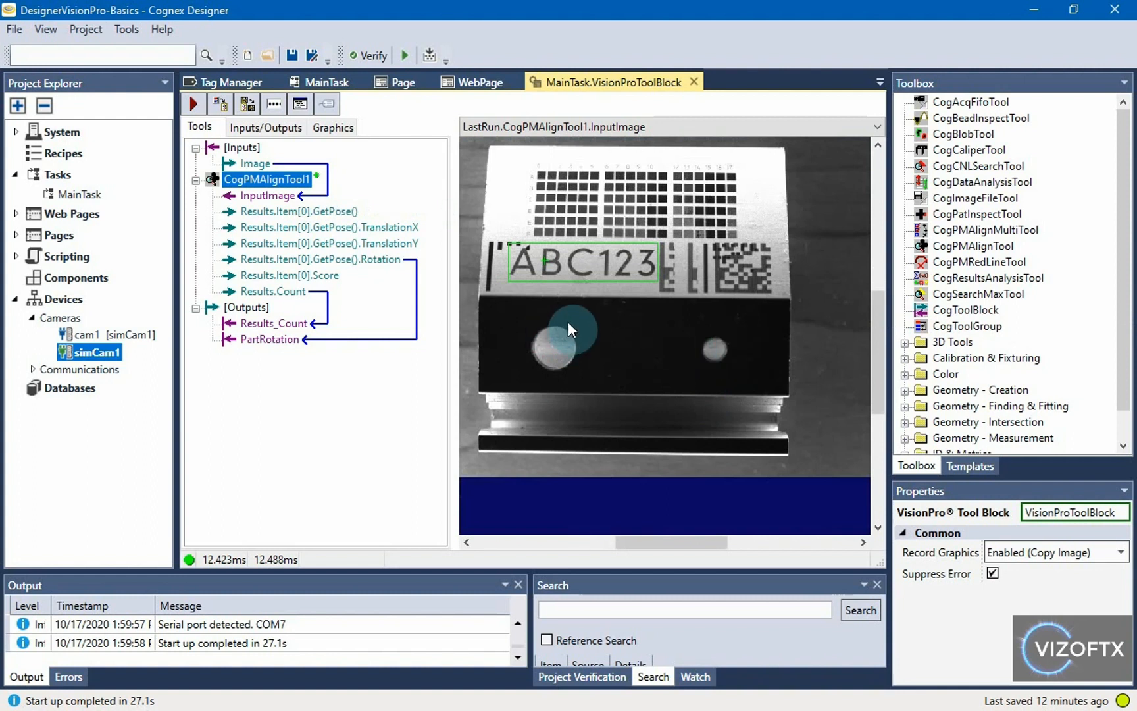
mouse_move(700, 229)
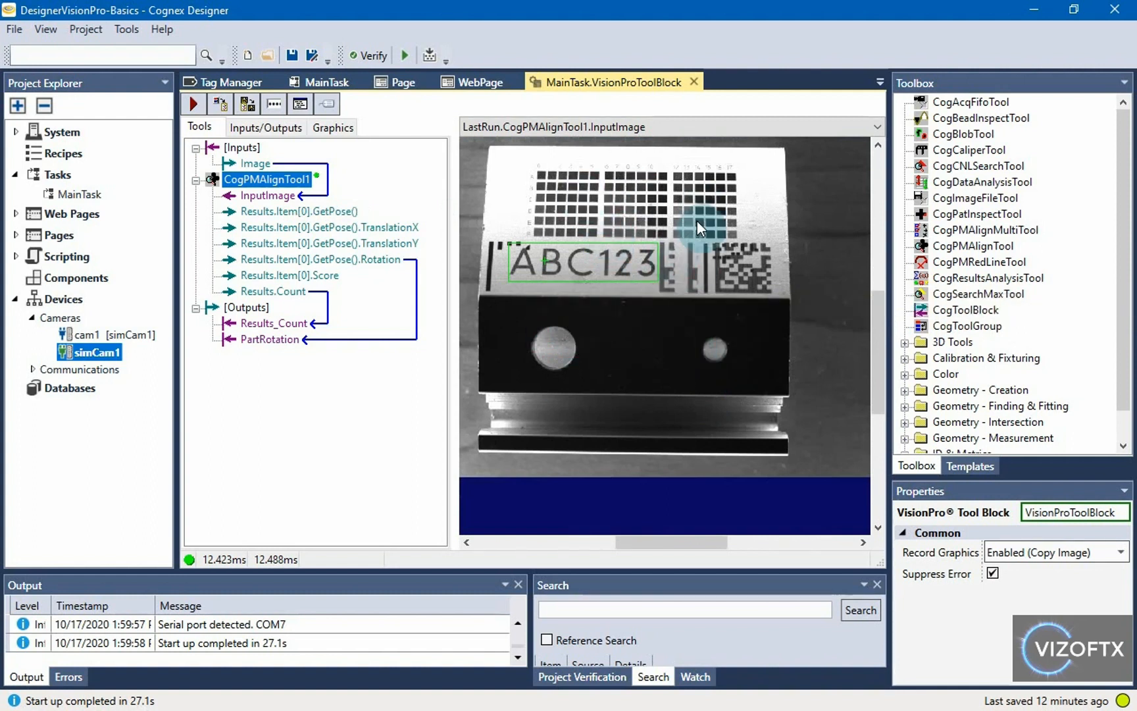
mouse_move(737, 346)
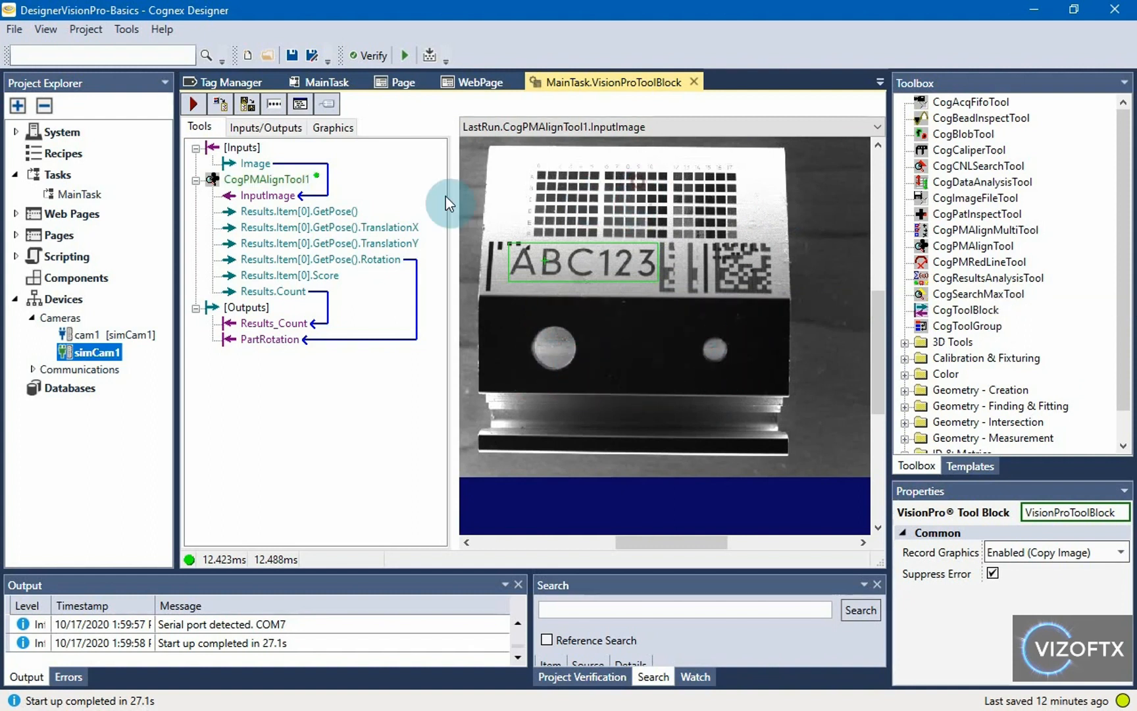
click(970, 133)
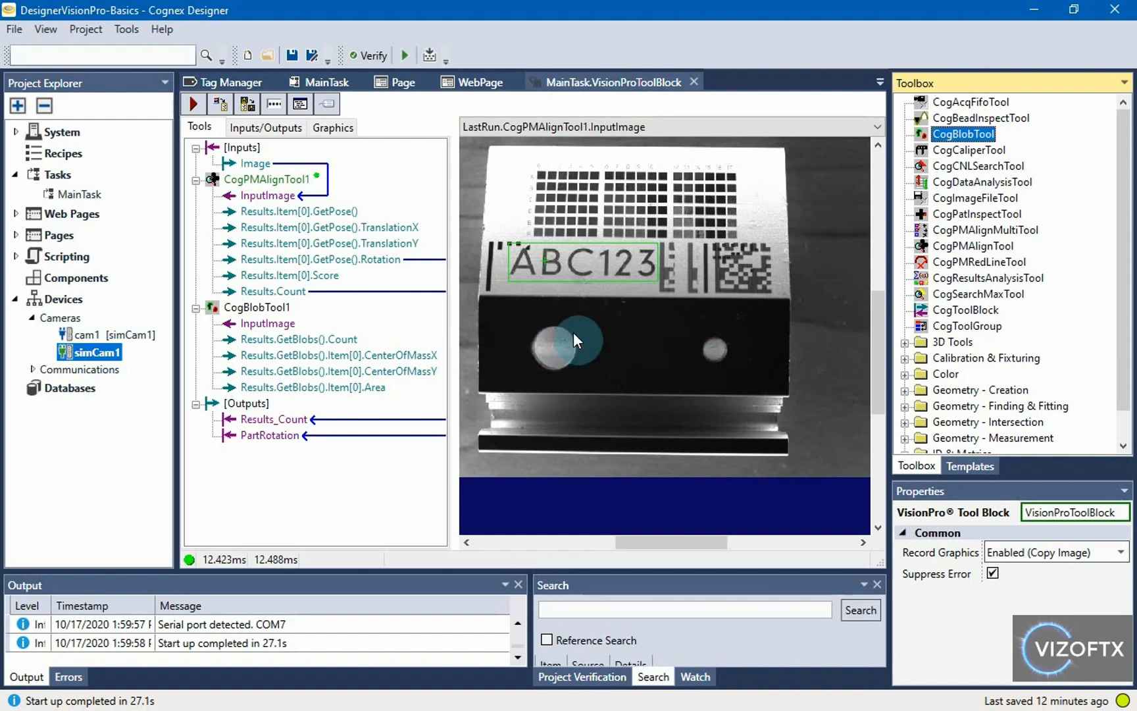
Step: Feed the block's input image into CogBlobTool1 and run the tool block
click(257, 307)
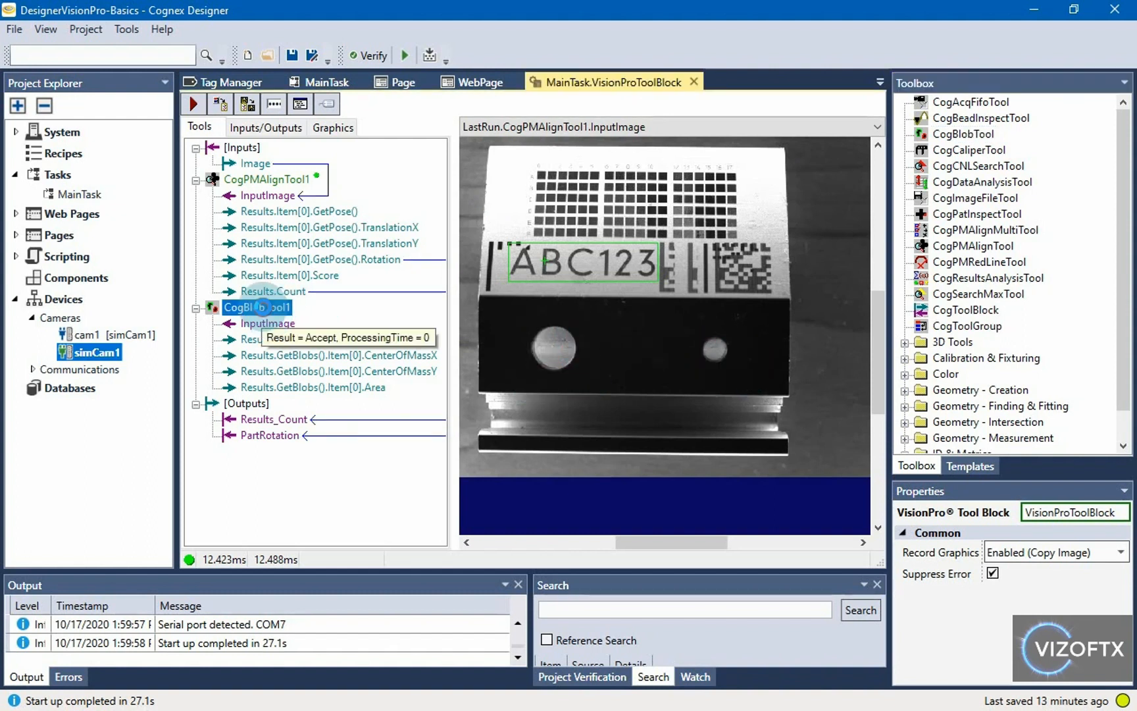
double_click(256, 307)
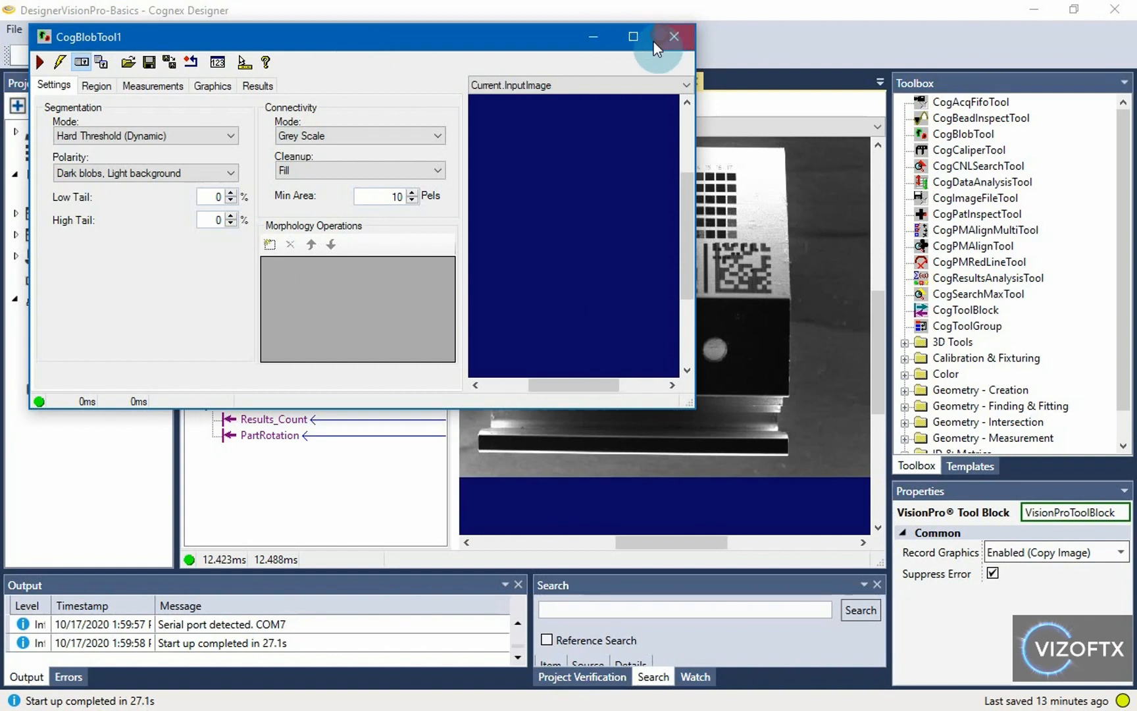
click(672, 37)
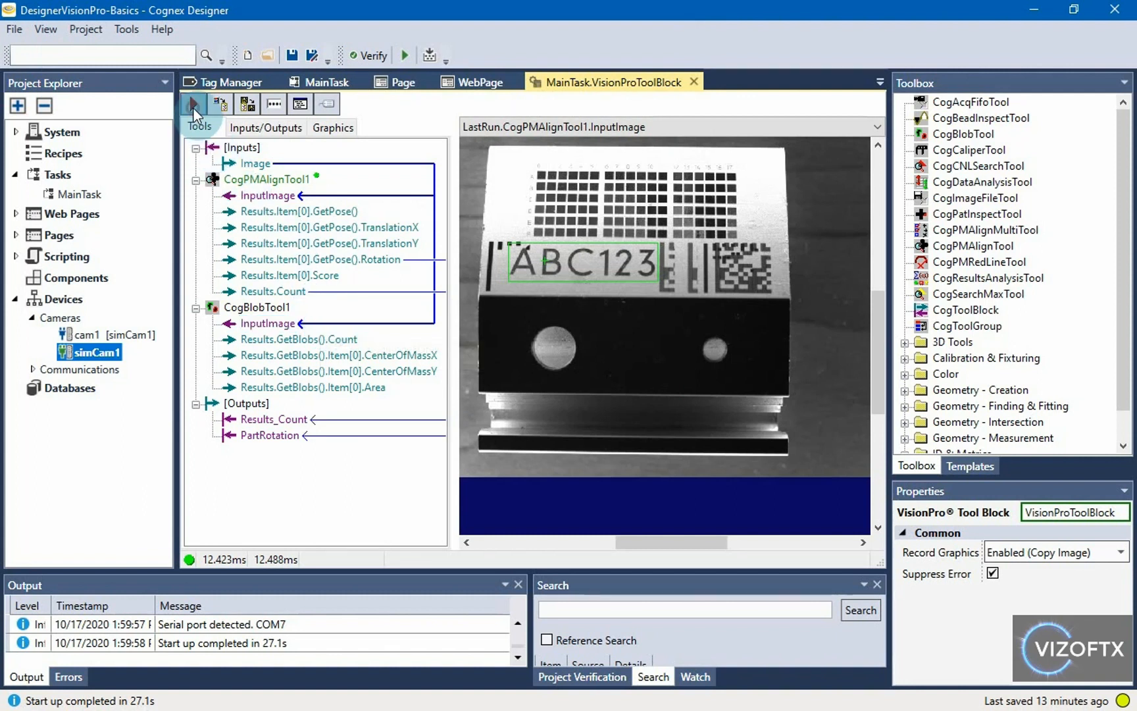
click(194, 104)
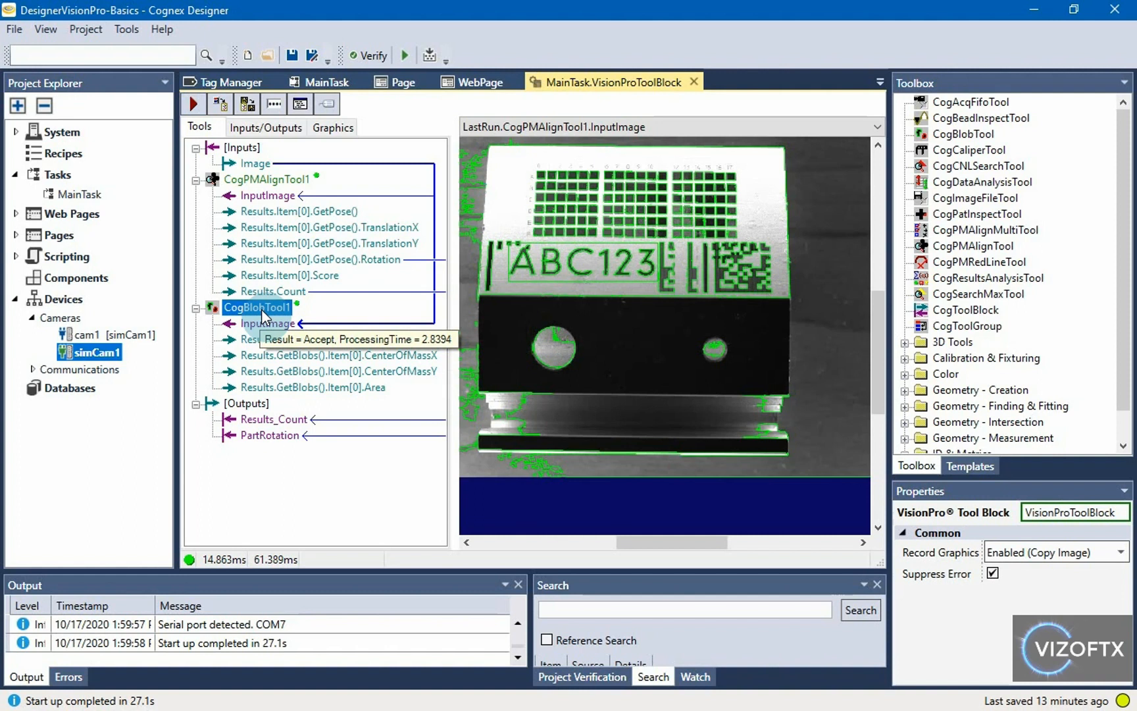
mouse_move(584, 210)
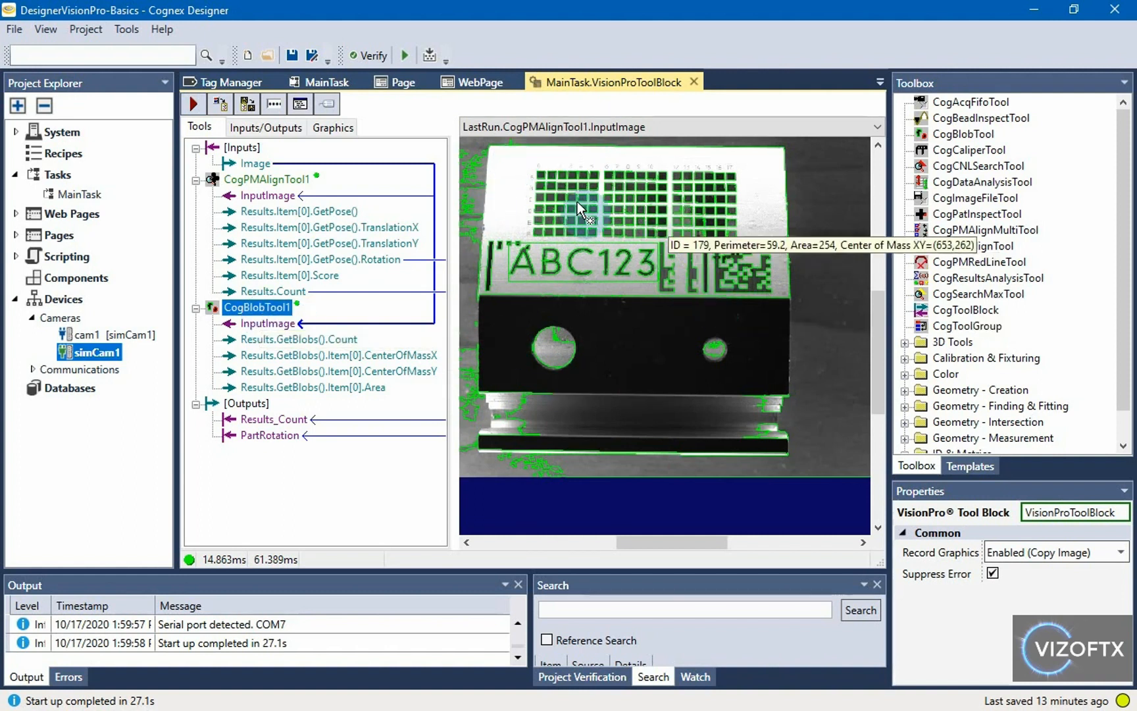
mouse_move(250, 318)
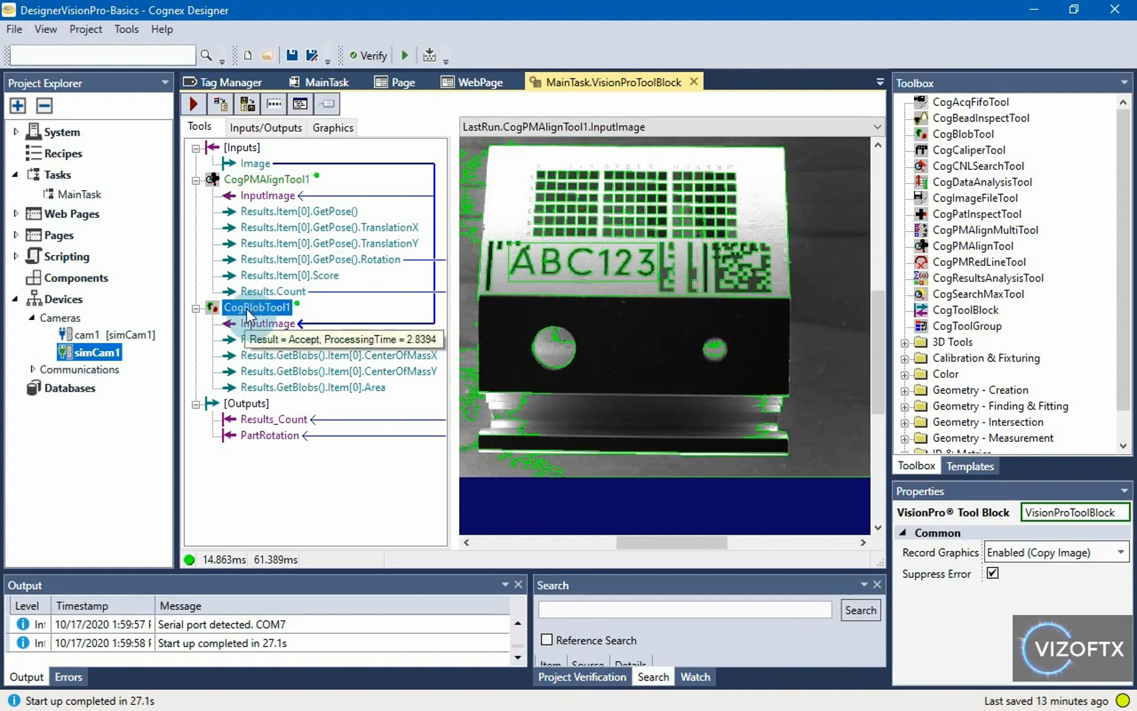
Step: Give CogBlobTool1 a rectangular region over the dark band and view LastRun.InputImage with both holes outlined
double_click(256, 307)
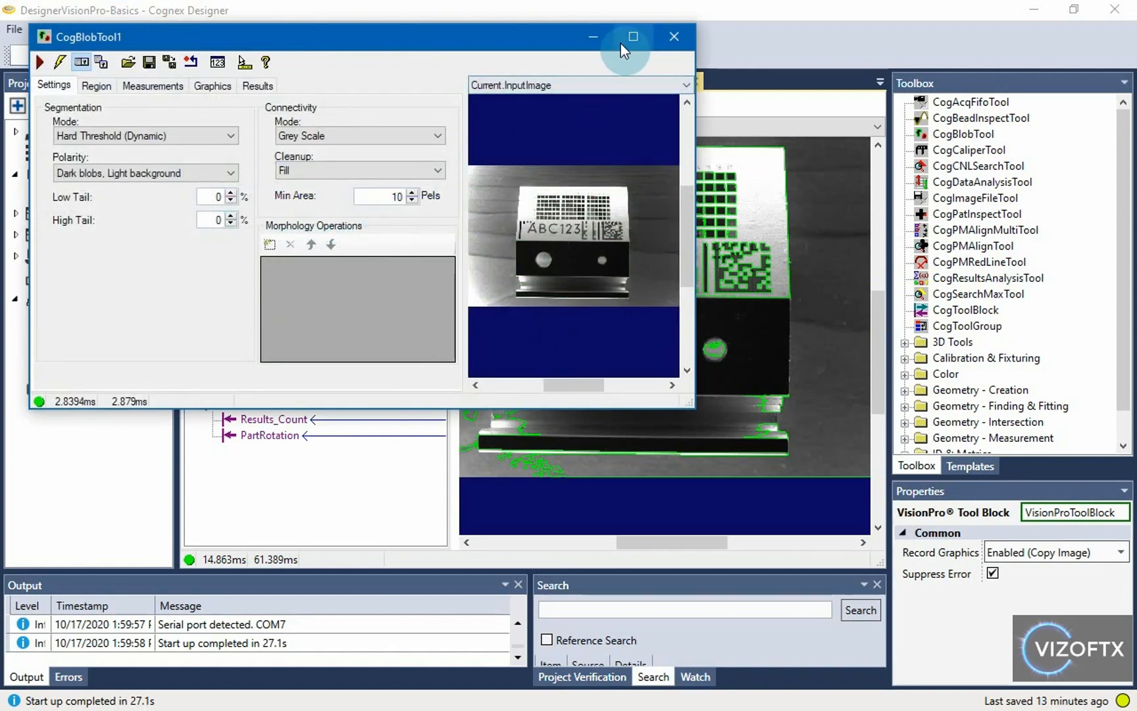
click(631, 36)
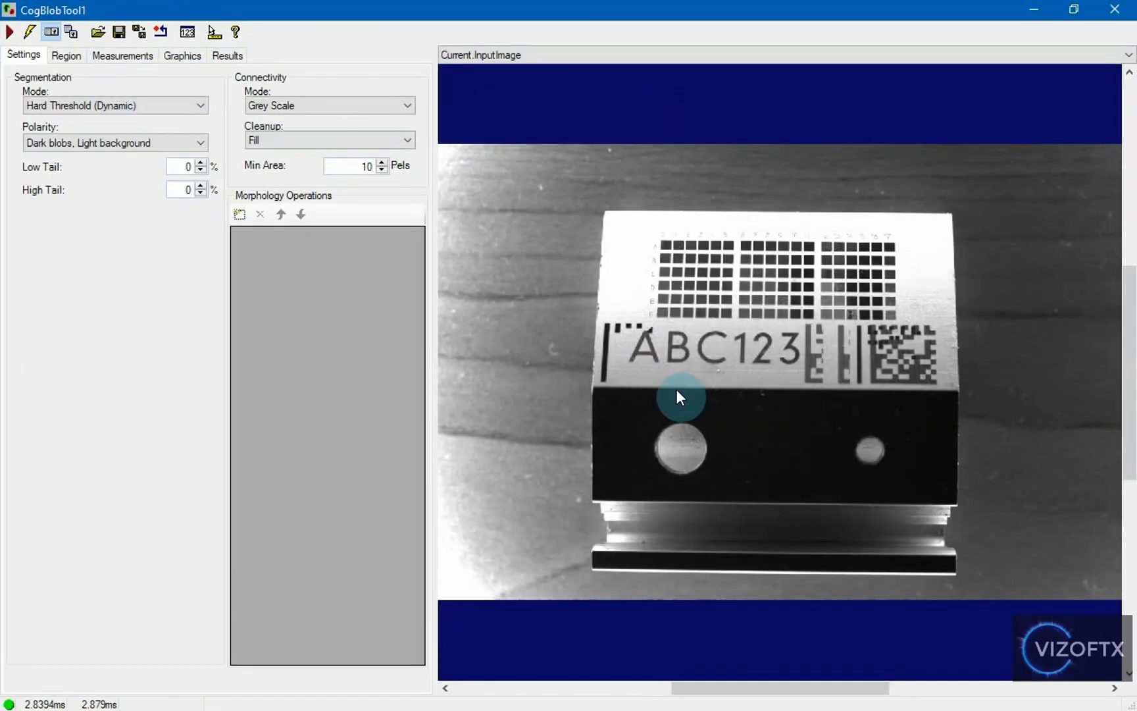
mouse_move(397, 82)
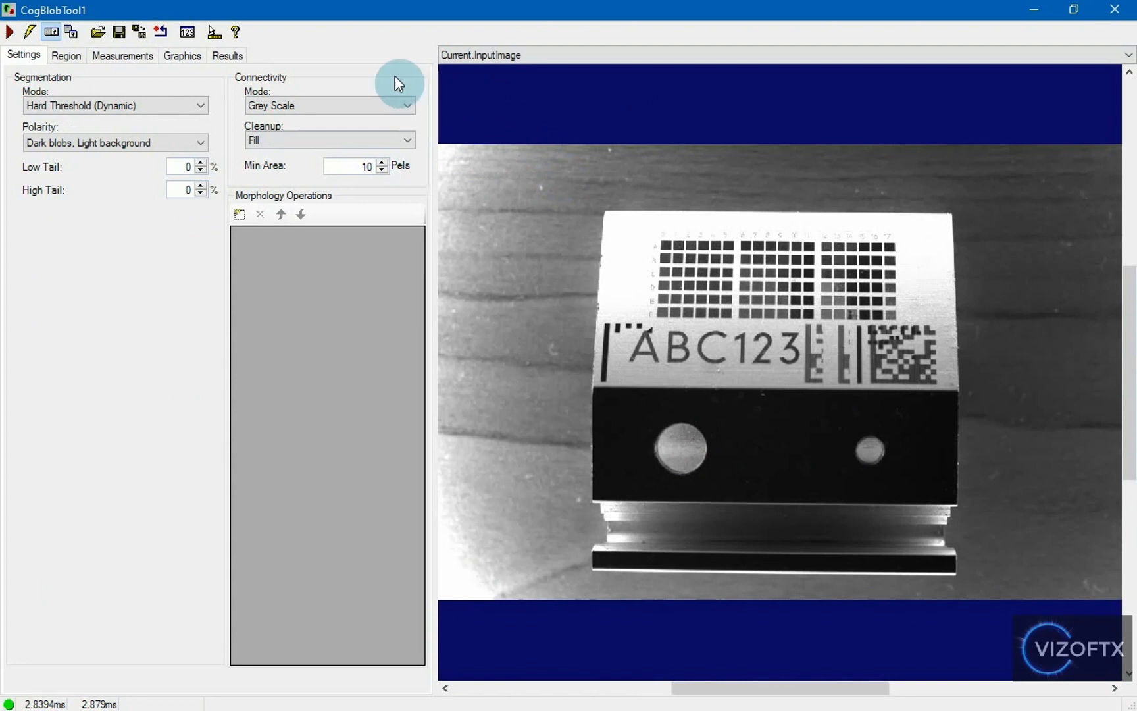
mouse_move(479, 63)
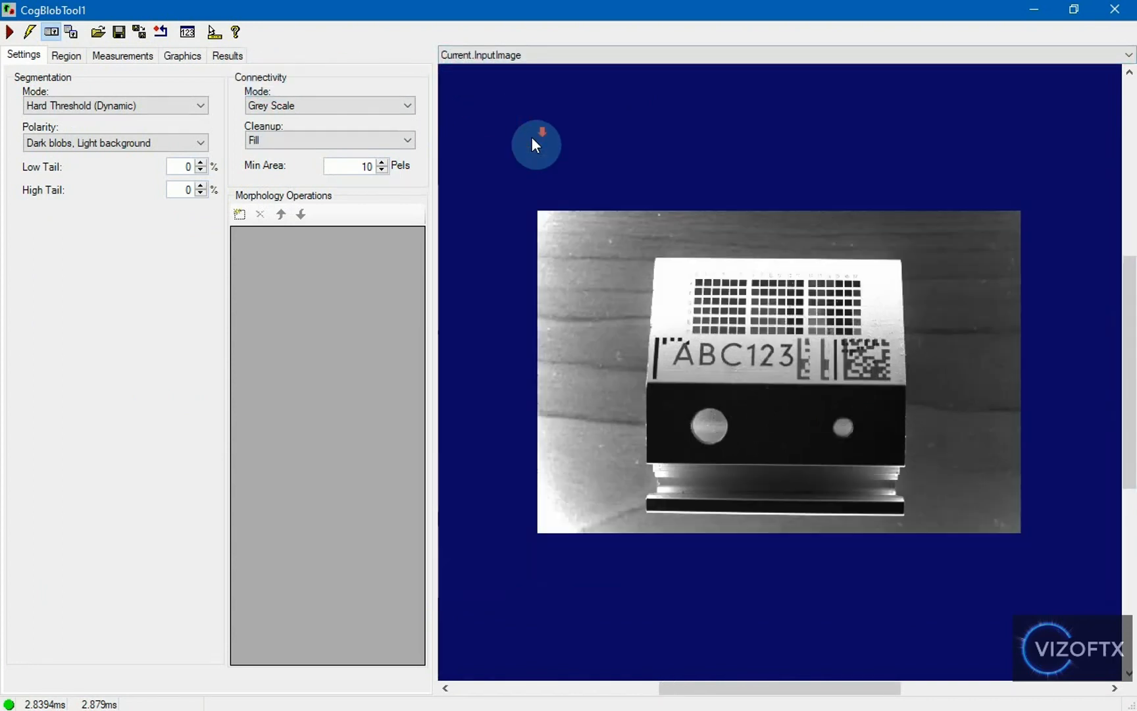
click(66, 56)
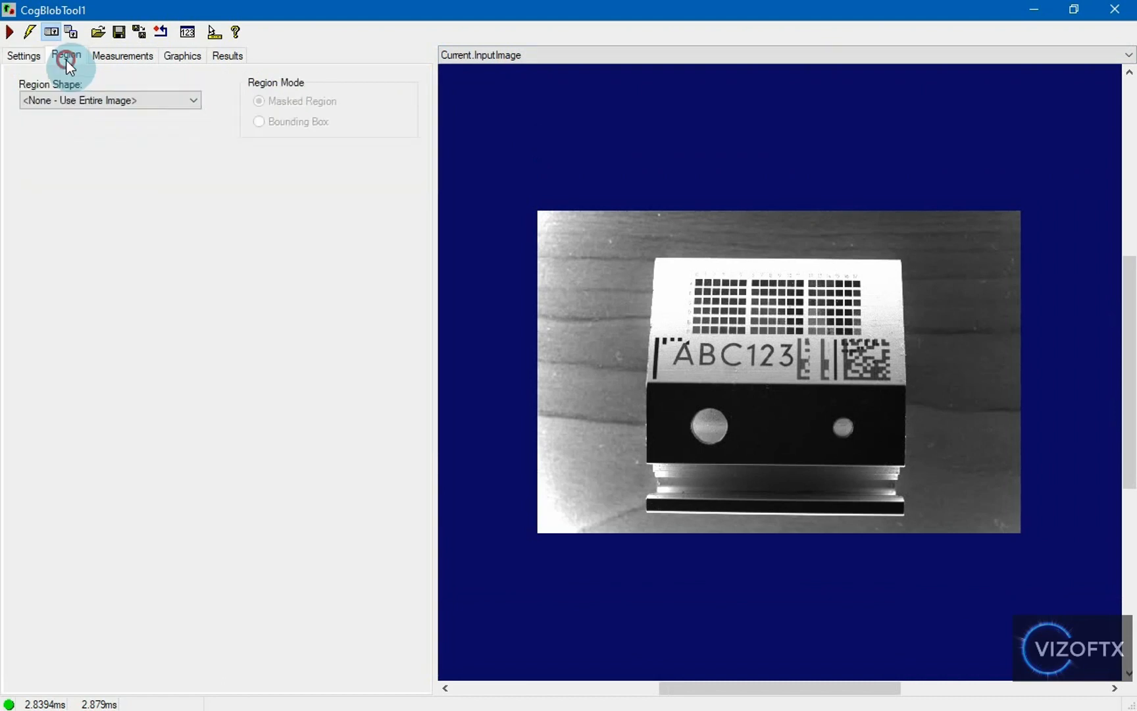
click(192, 100)
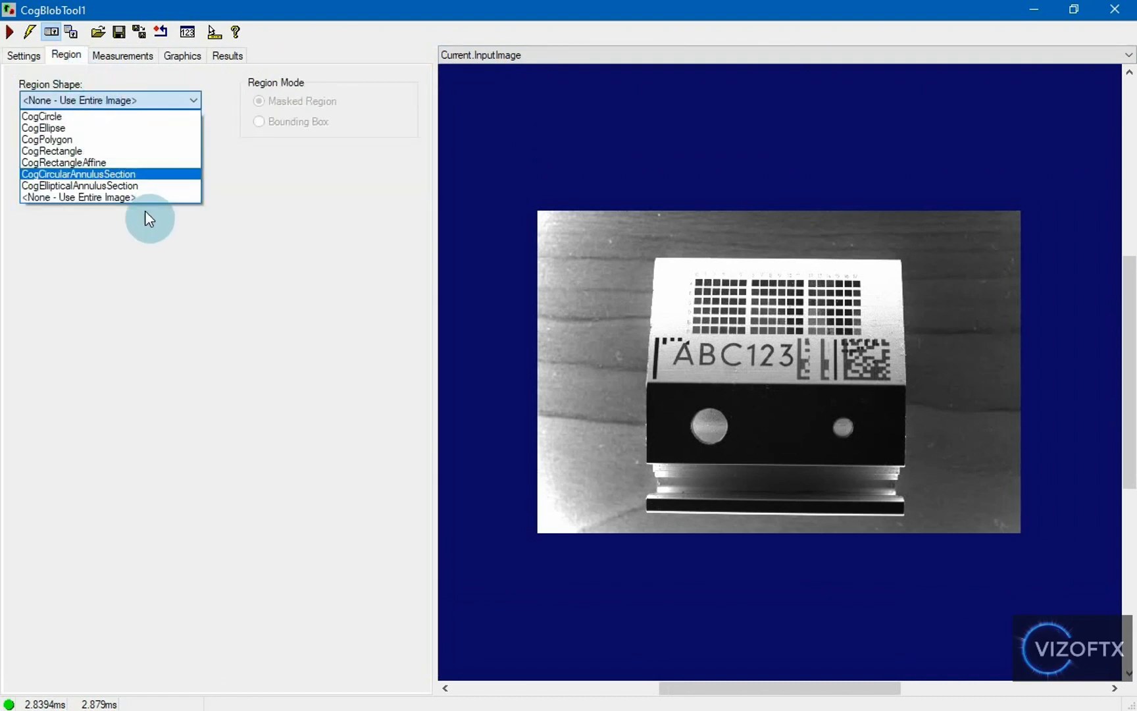
mouse_move(103, 185)
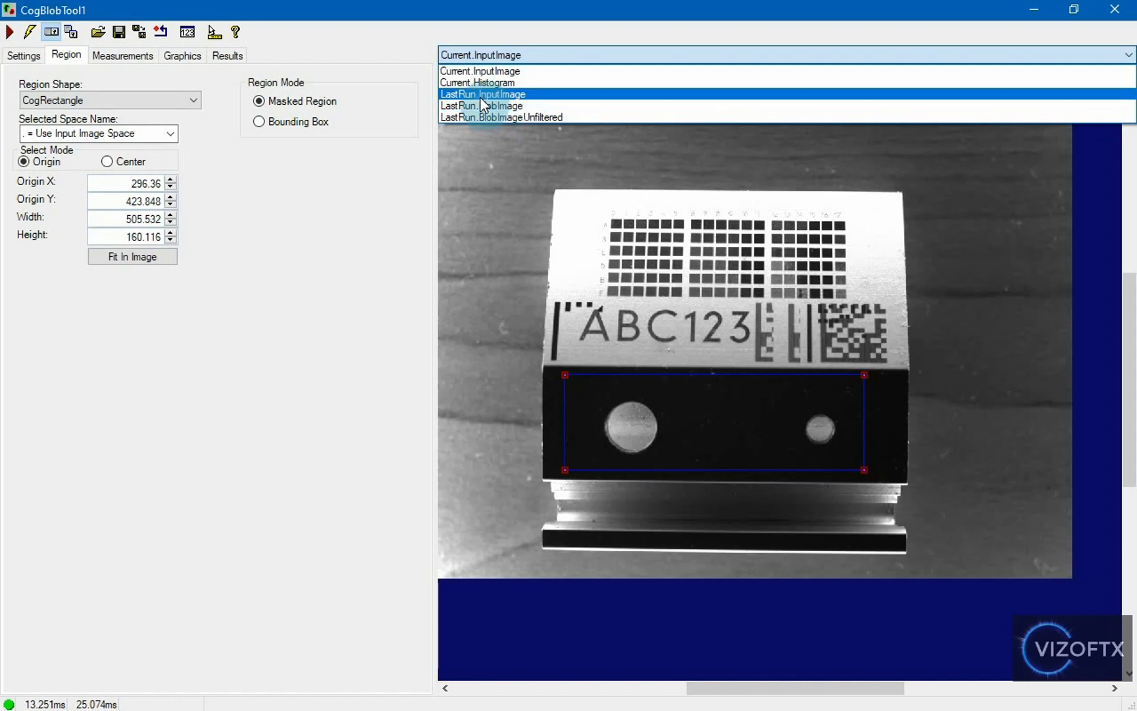
click(483, 94)
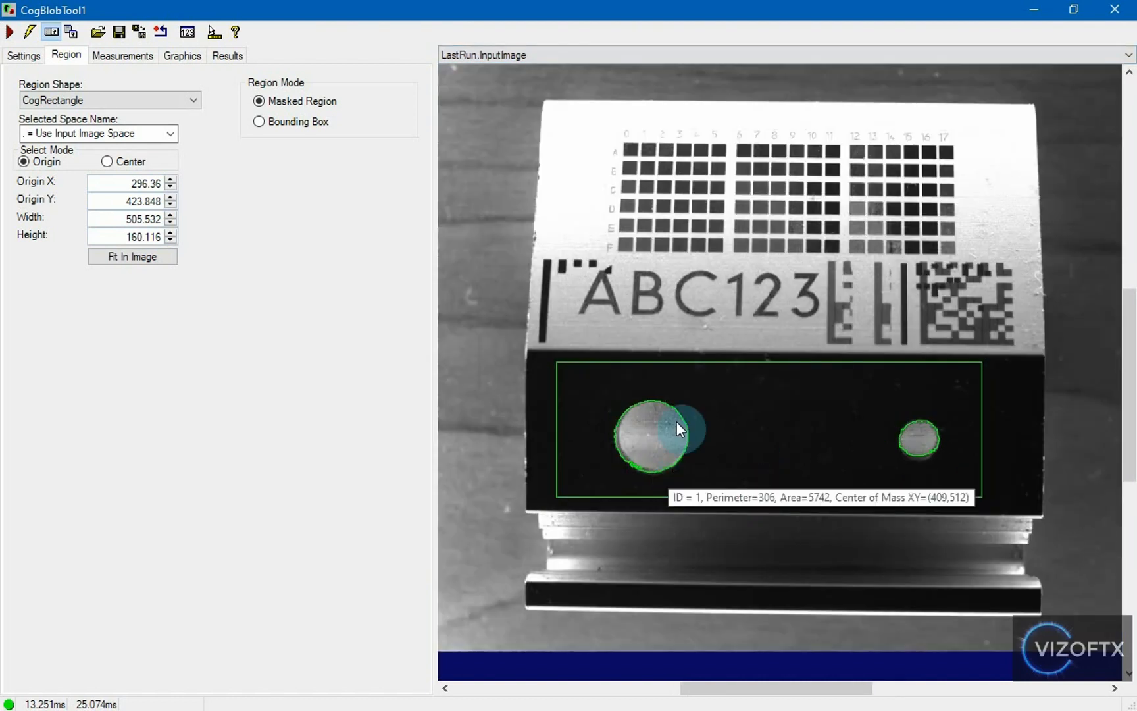
mouse_move(931, 428)
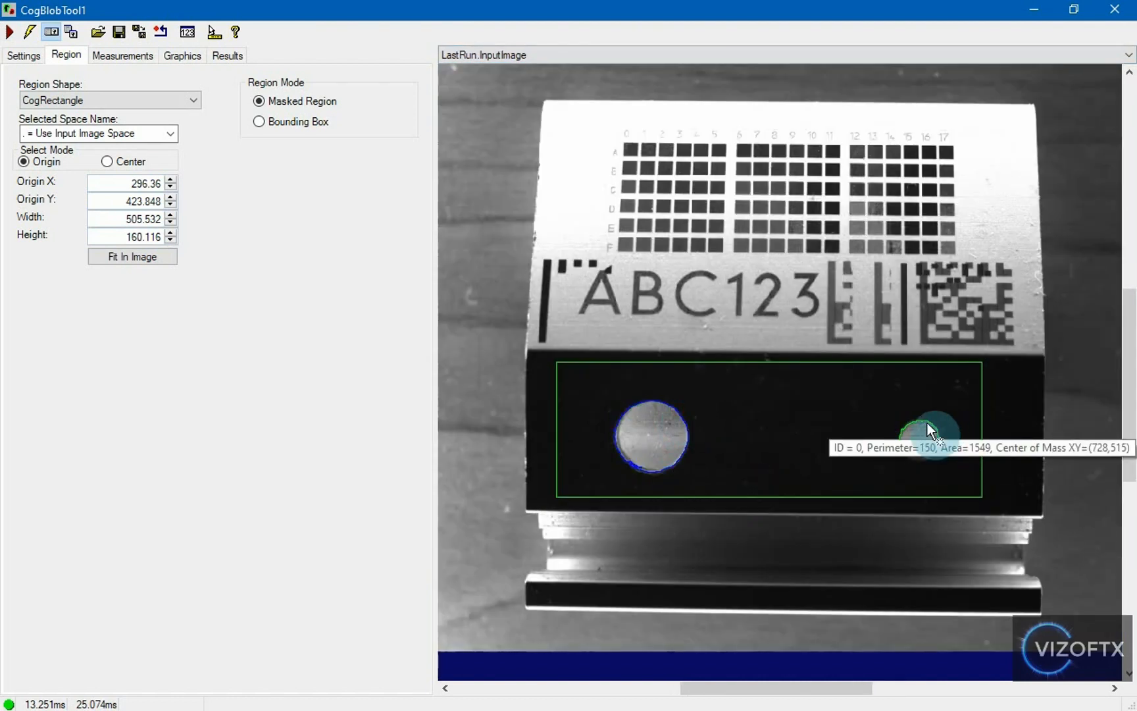
mouse_move(671, 414)
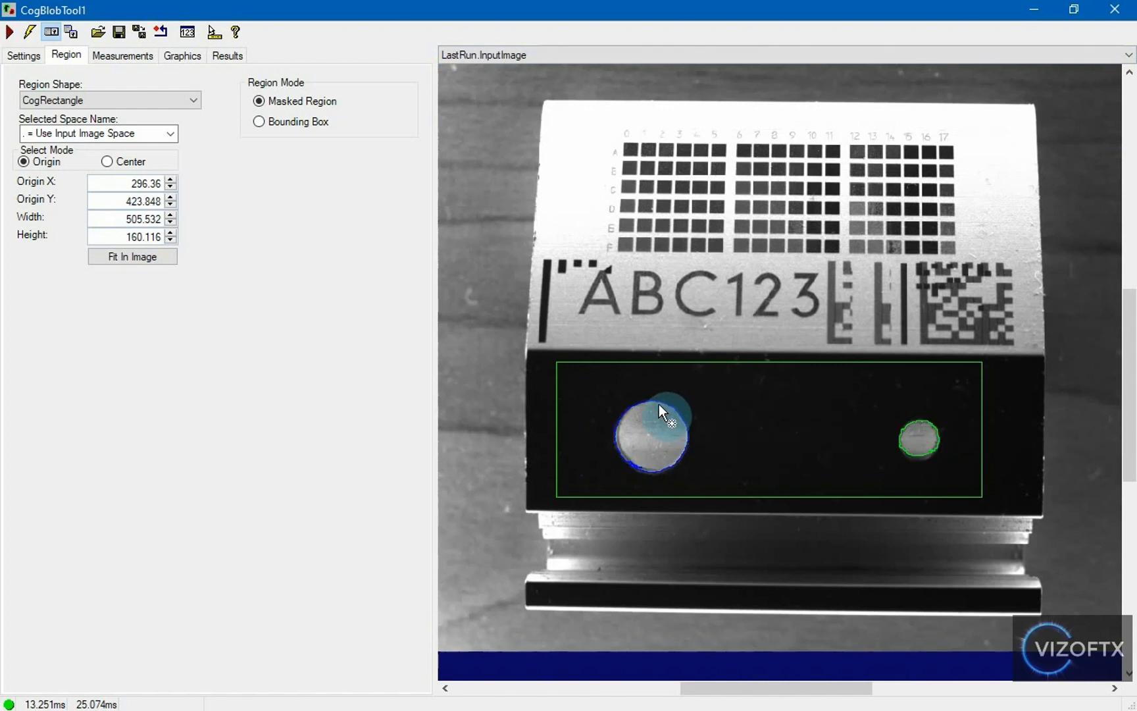
Step: Keep dark-on-light polarity and display the thresholded LastRun.BlobImage
click(24, 55)
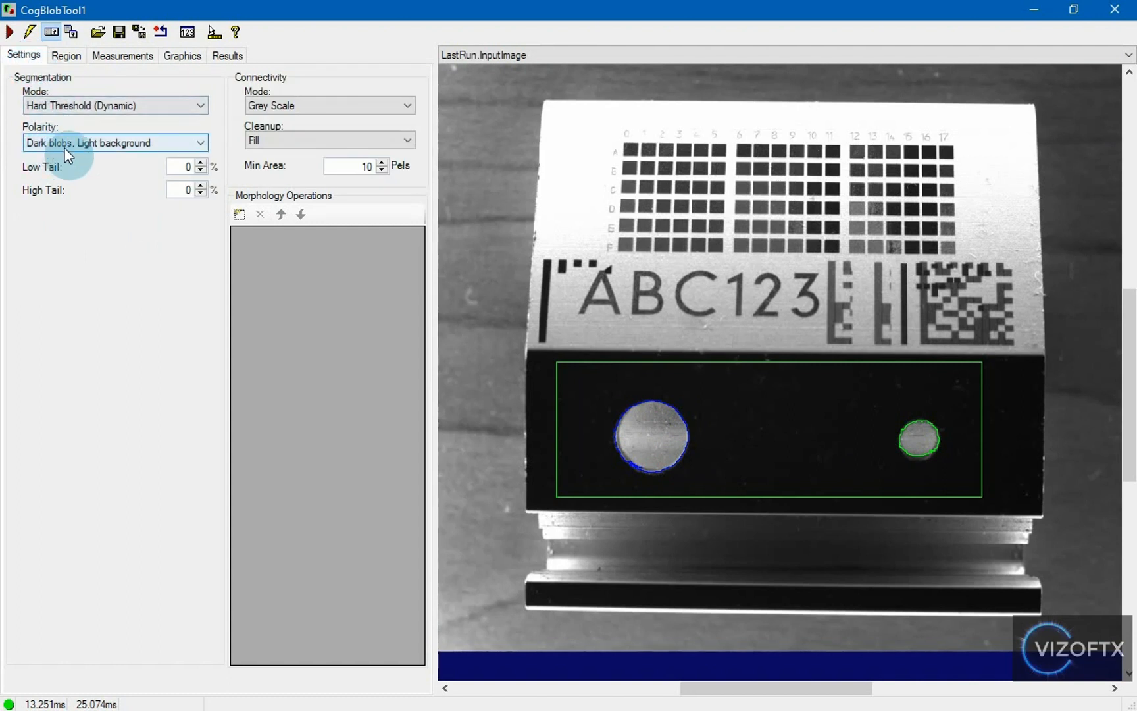
mouse_move(166, 153)
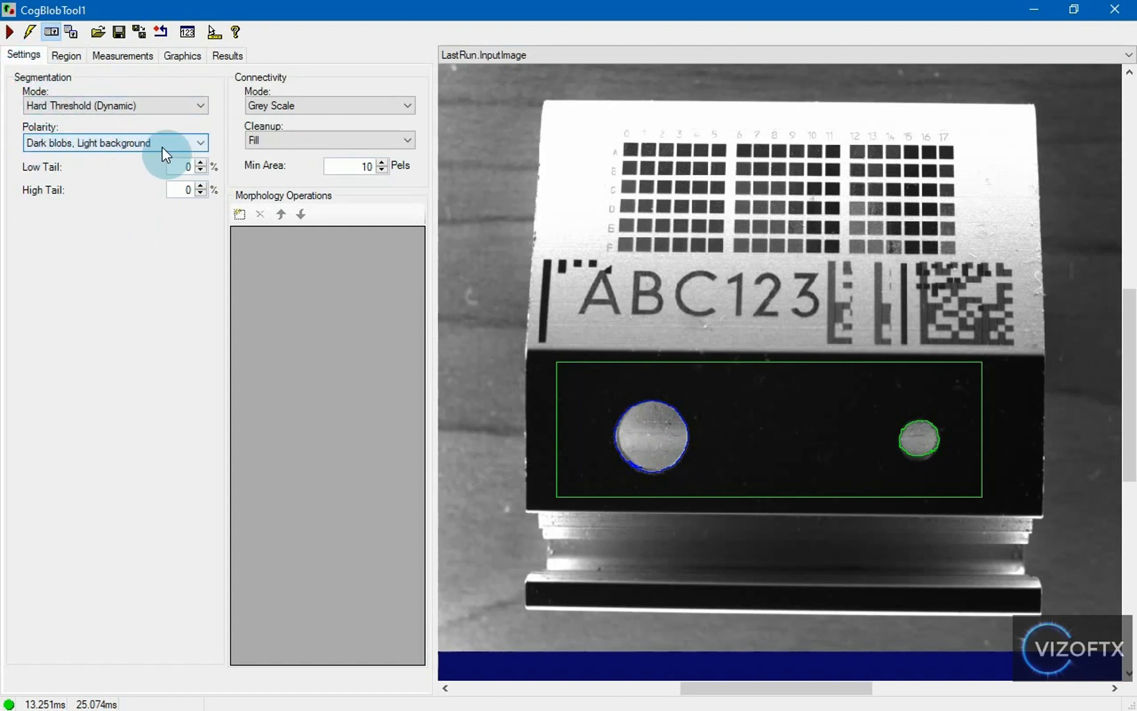
click(200, 142)
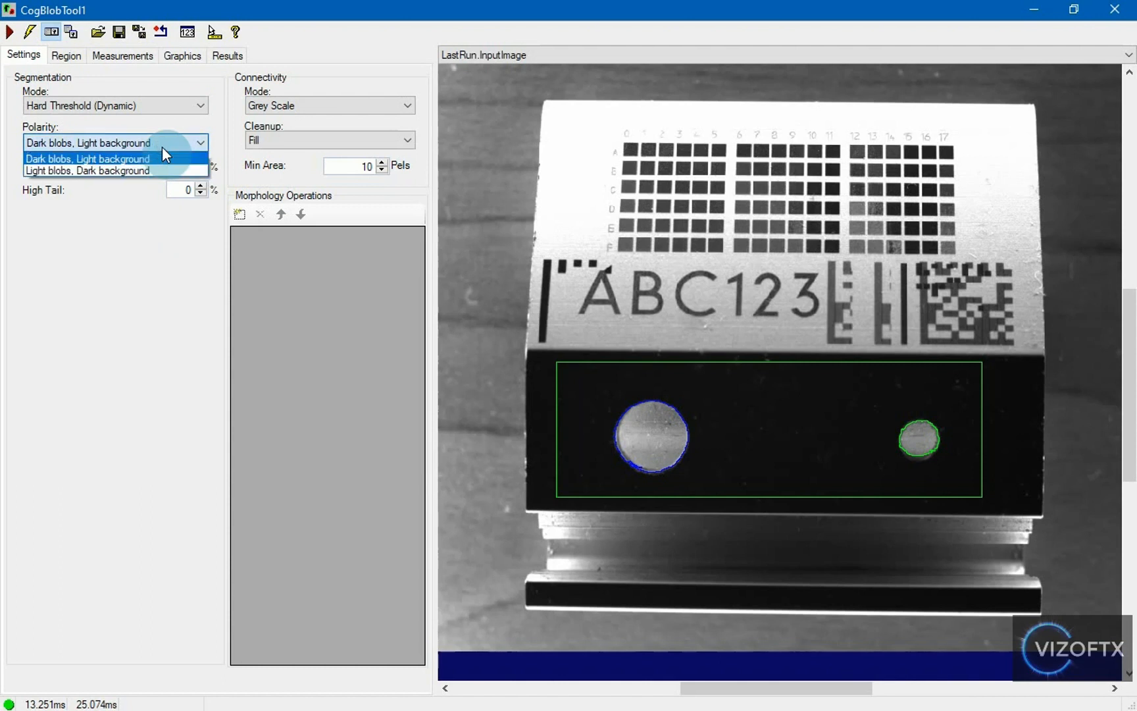
click(1127, 54)
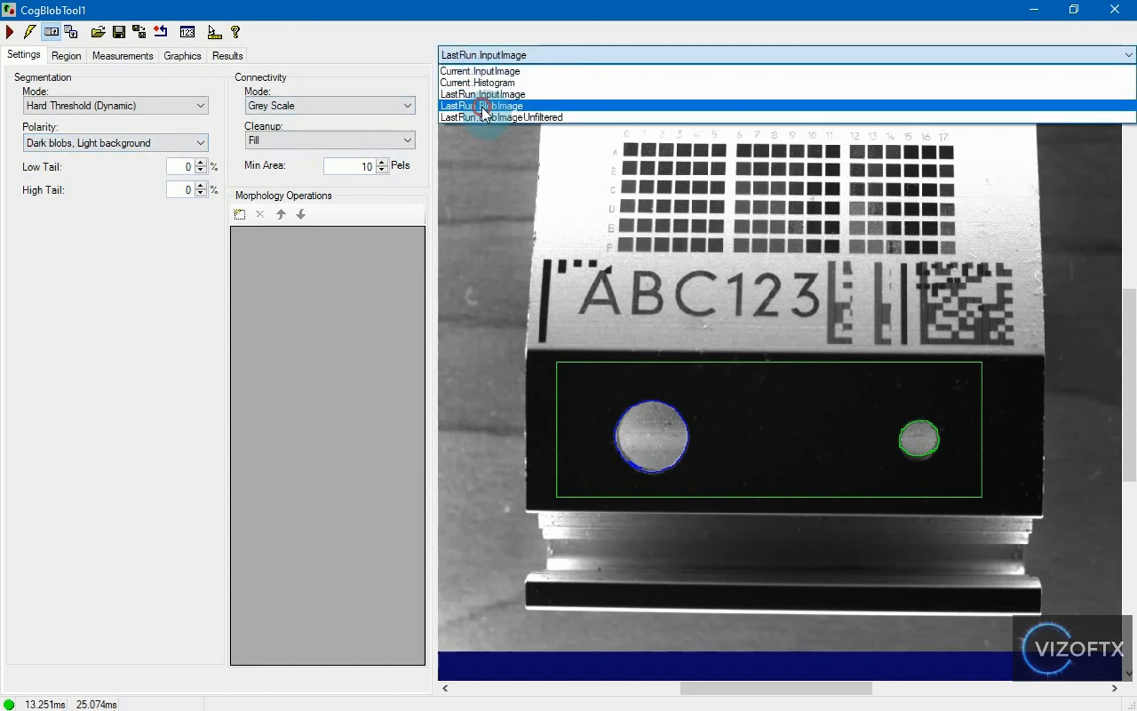
click(480, 105)
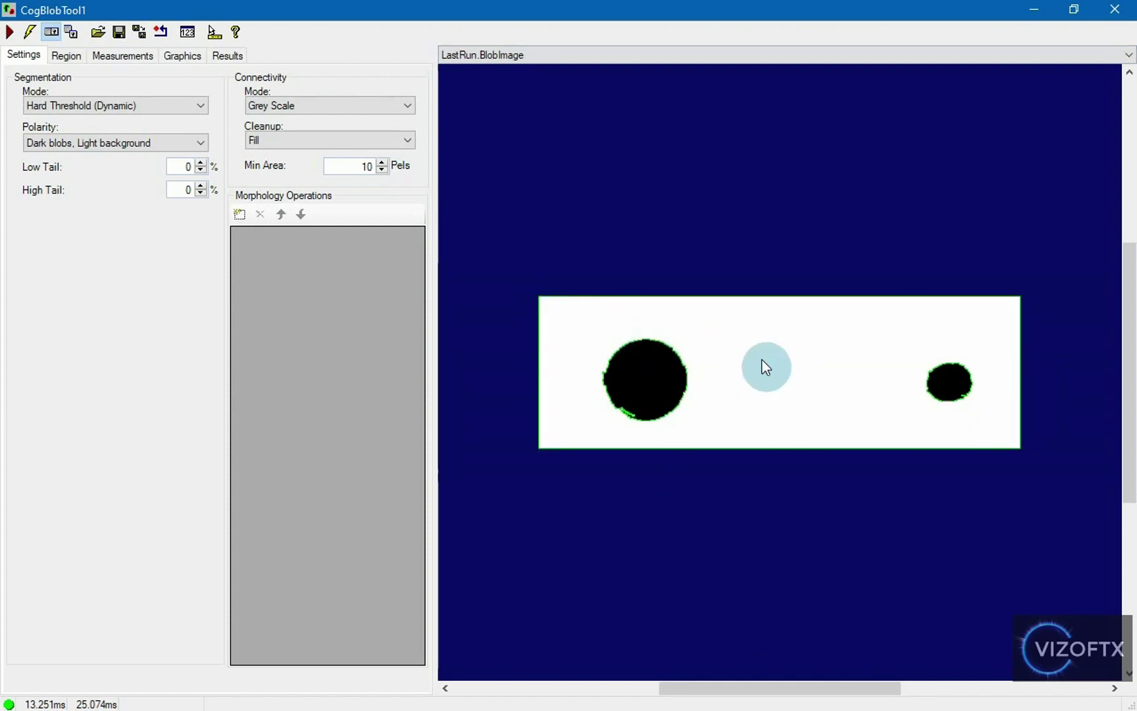
mouse_move(880, 404)
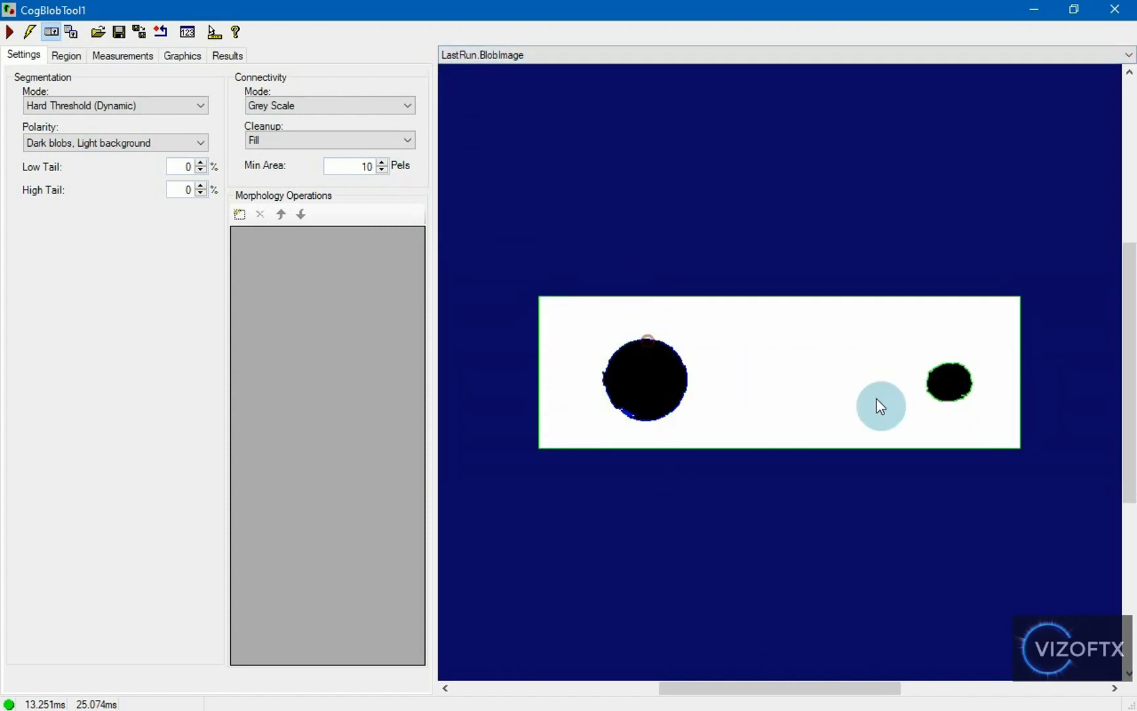
mouse_move(957, 374)
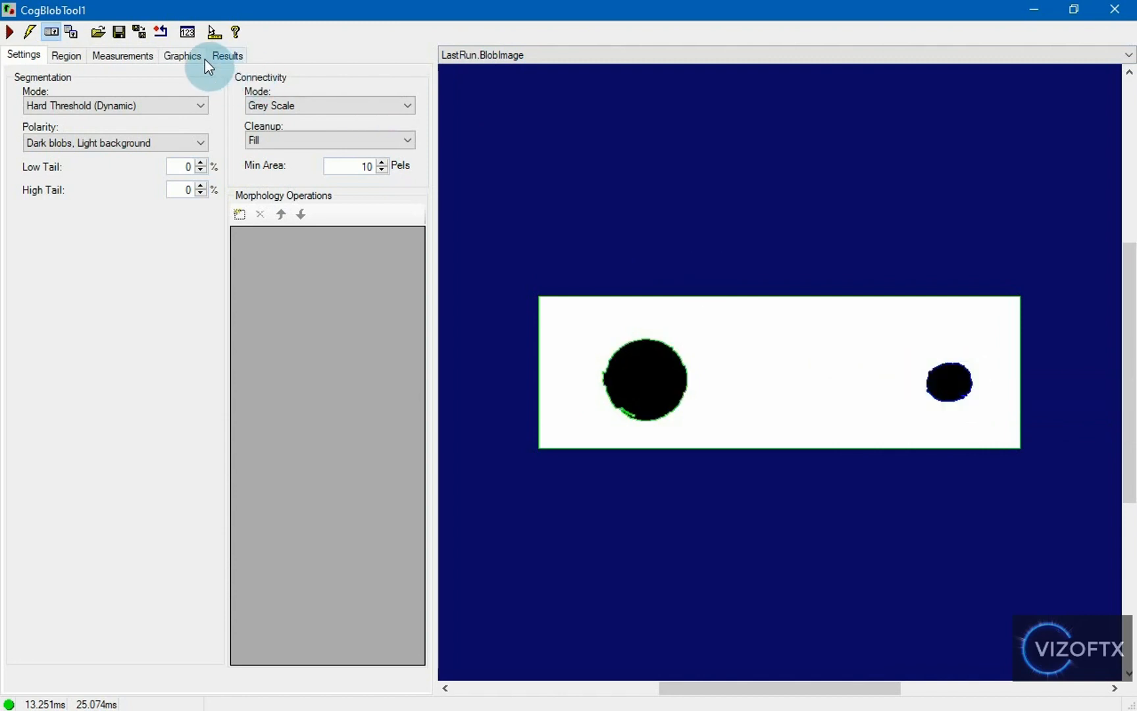
Step: Review the Results table: one large blob plus two holes of area 5742 and 1549
click(227, 55)
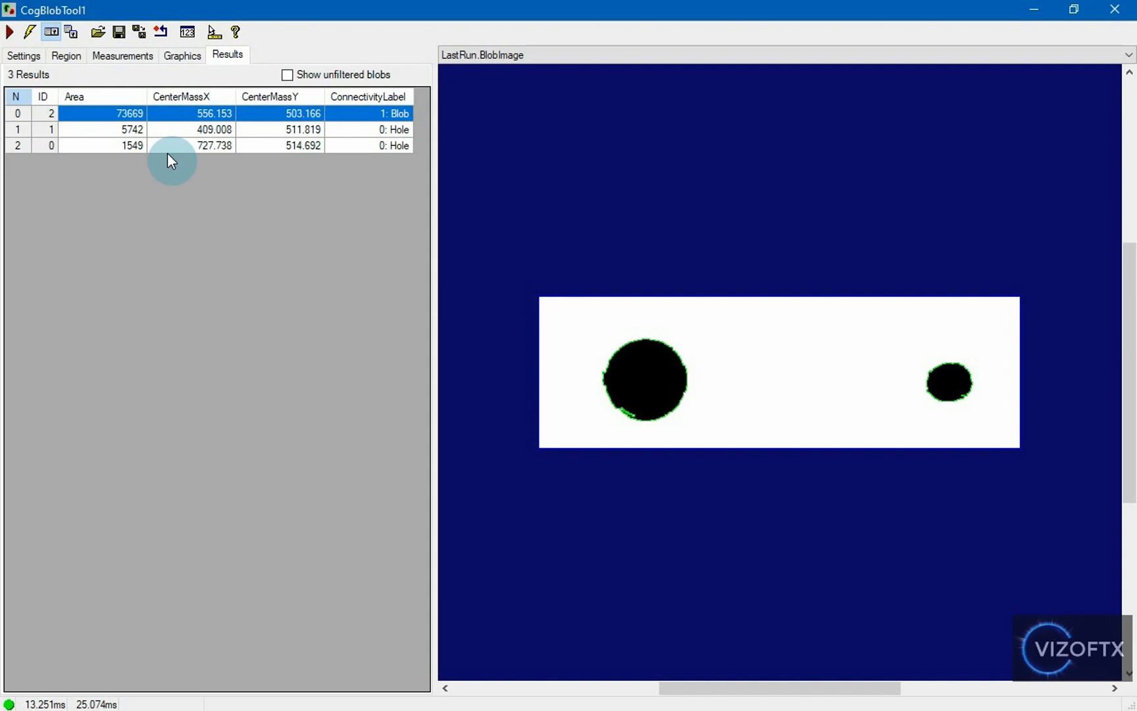
mouse_move(138, 109)
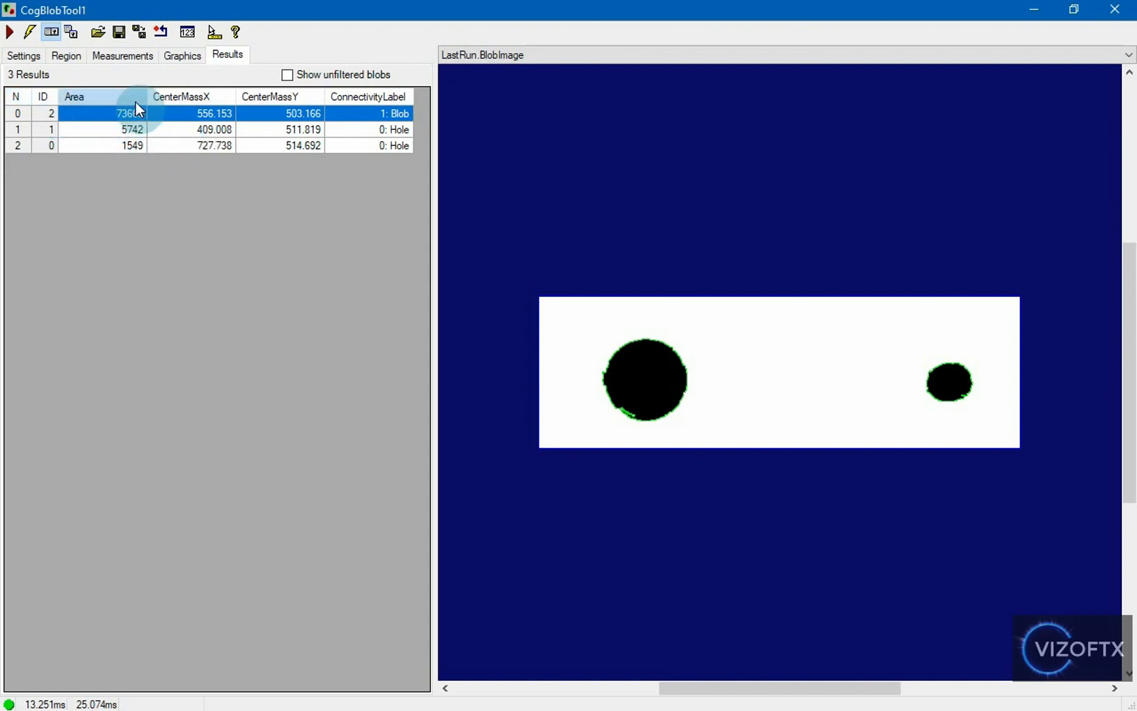
mouse_move(817, 308)
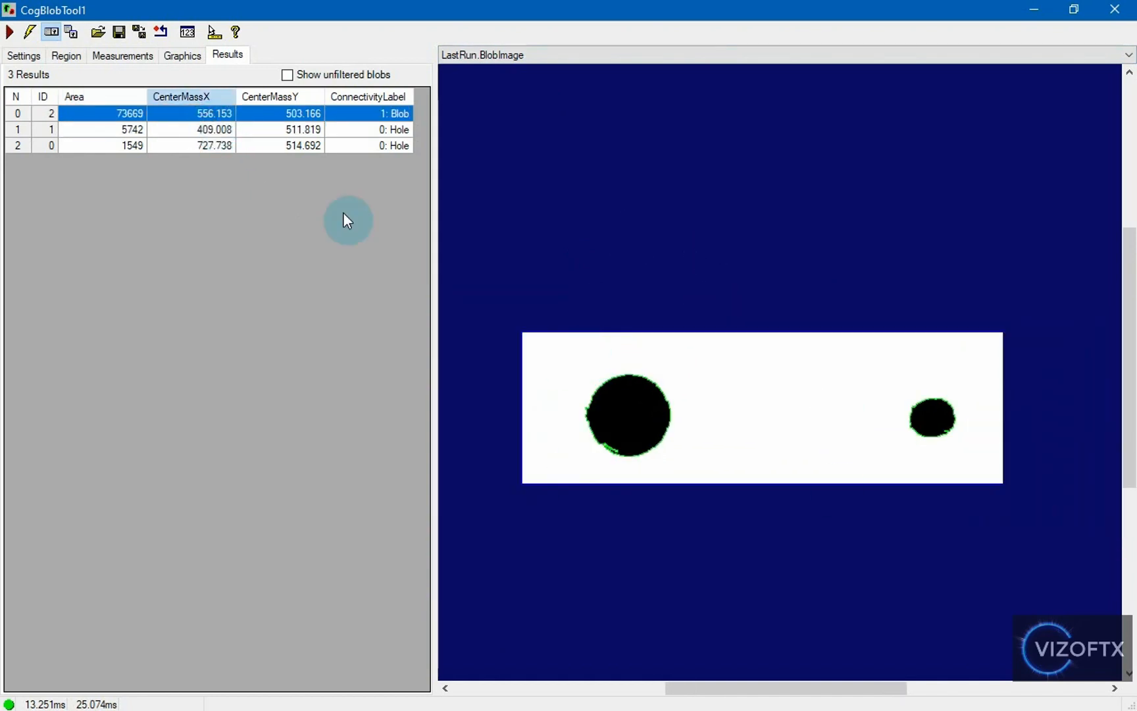
mouse_move(130, 120)
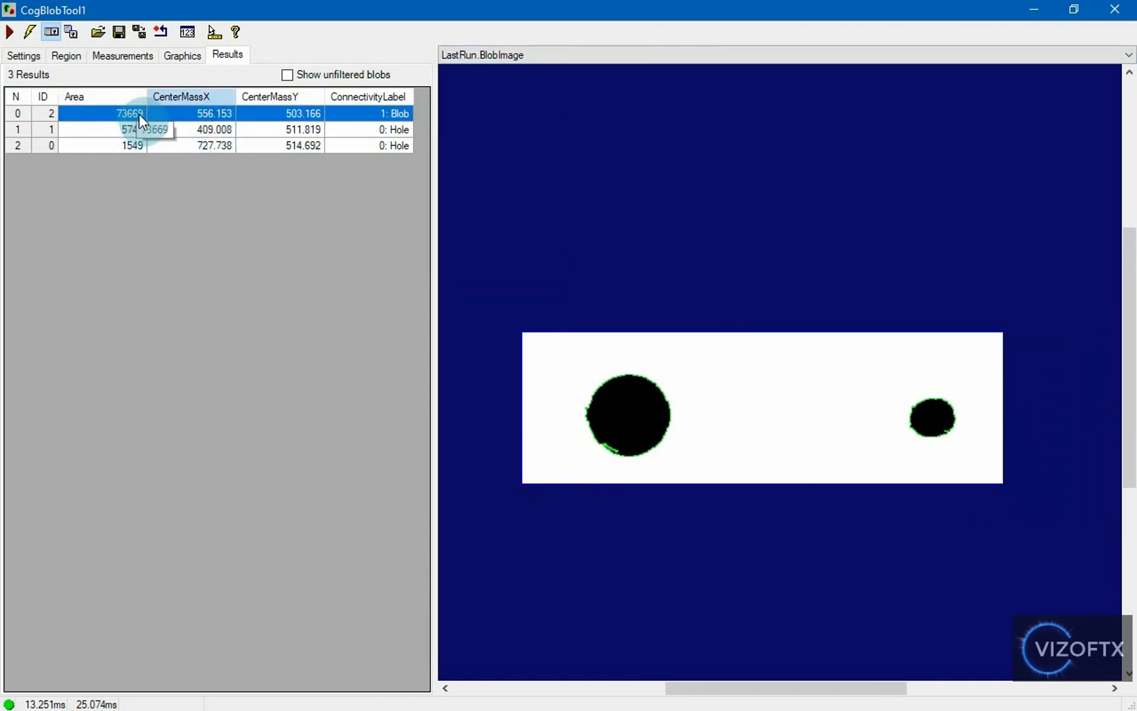
mouse_move(382, 109)
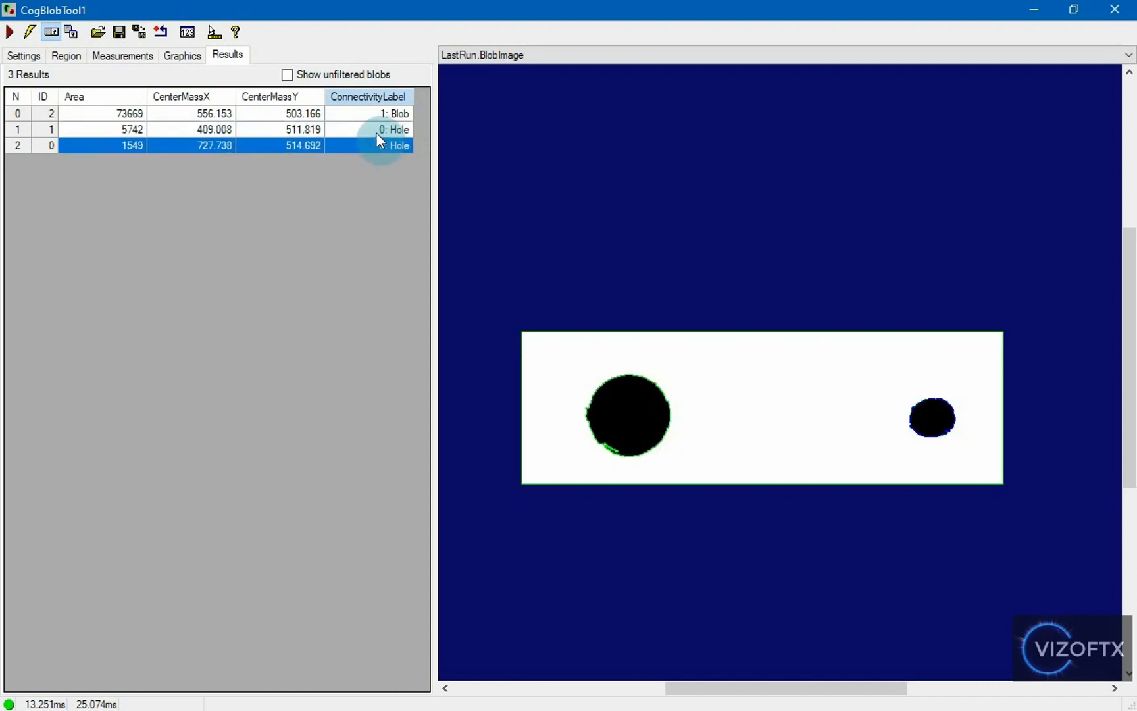
click(133, 129)
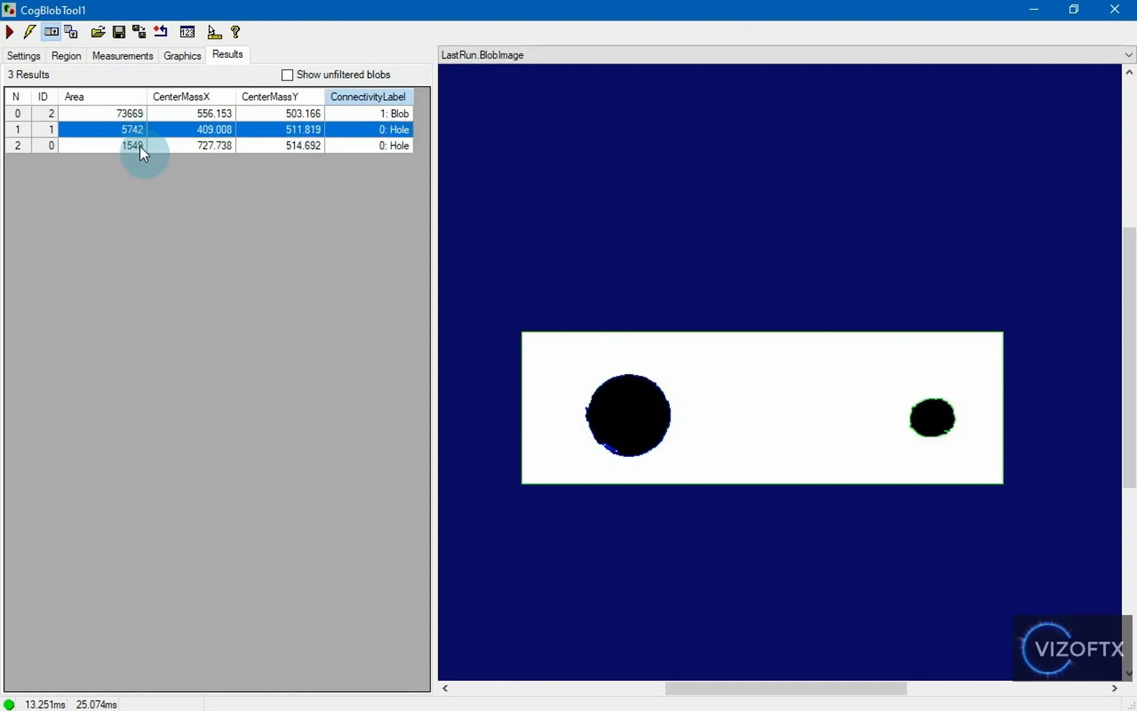
click(131, 145)
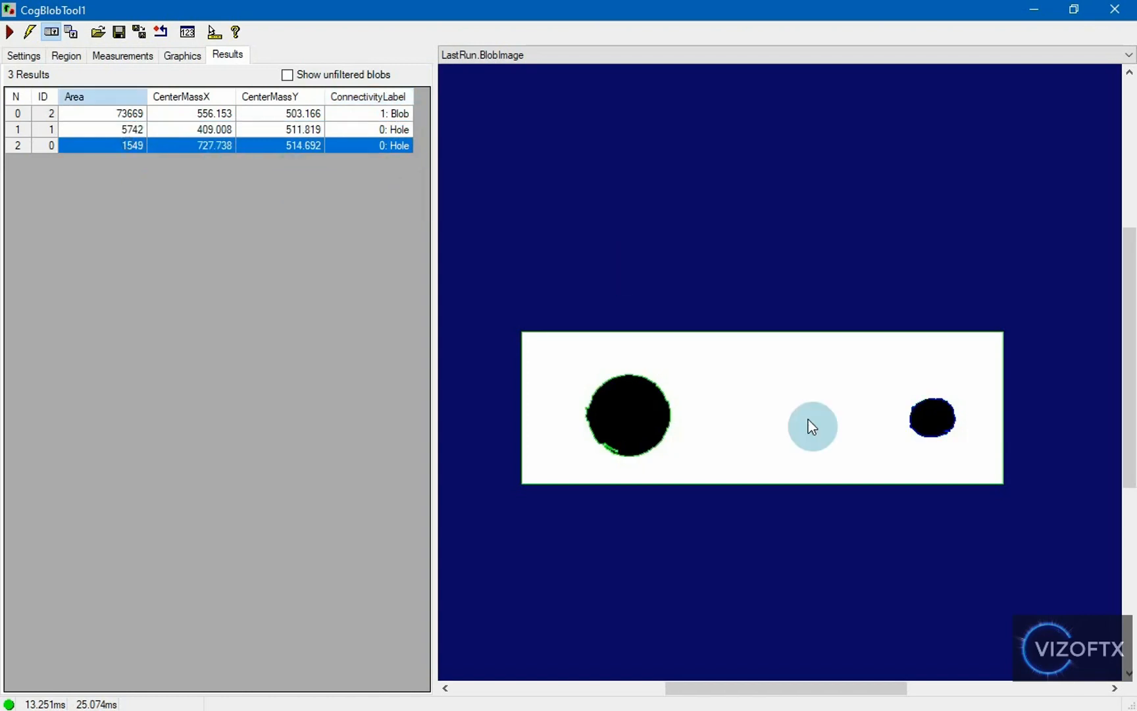
click(130, 145)
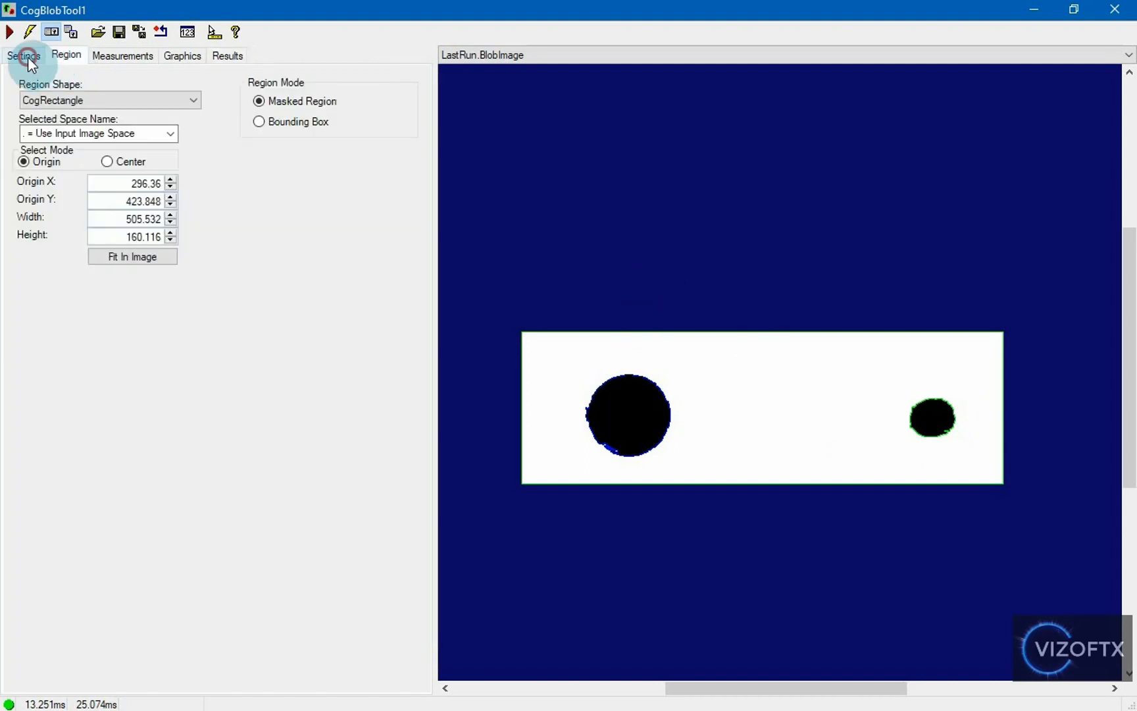
Step: Switch polarity to light blobs on a dark background and rerun, detecting both holes
click(24, 55)
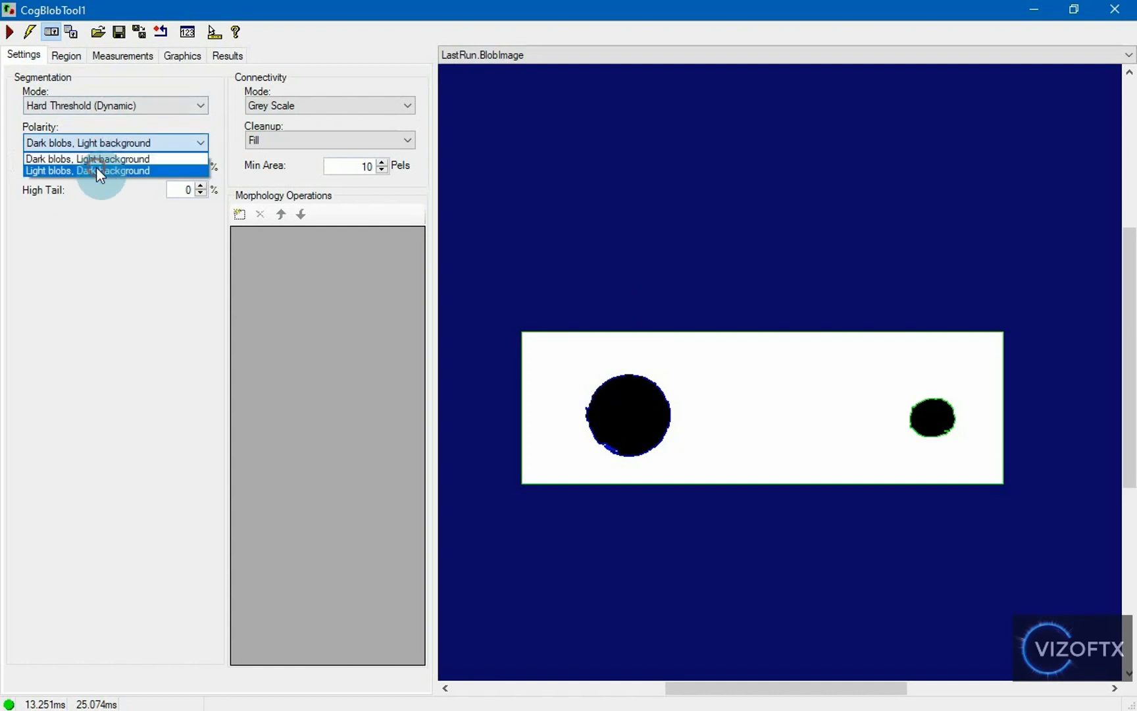
click(89, 170)
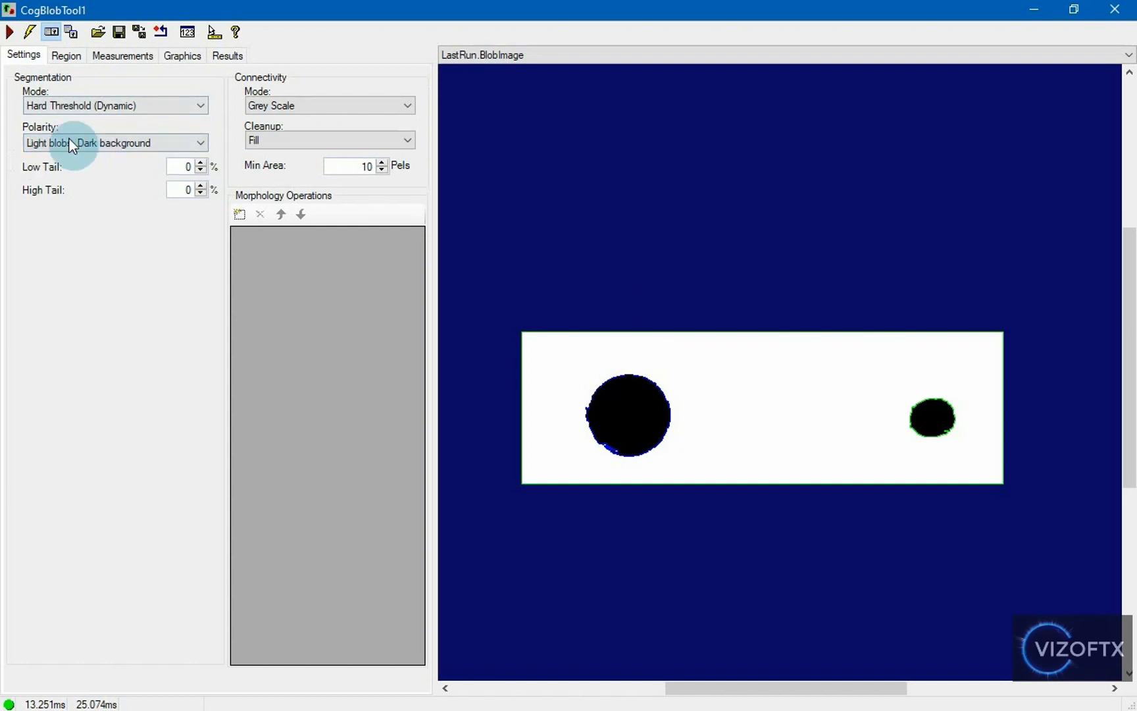
click(10, 32)
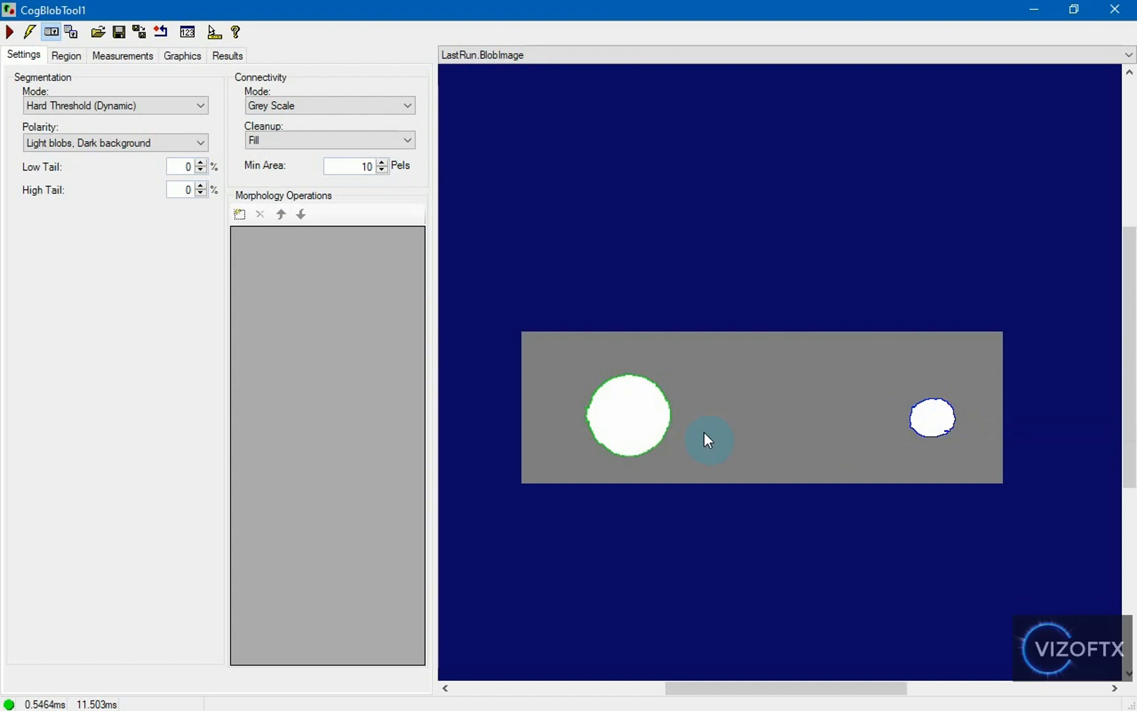
mouse_move(942, 407)
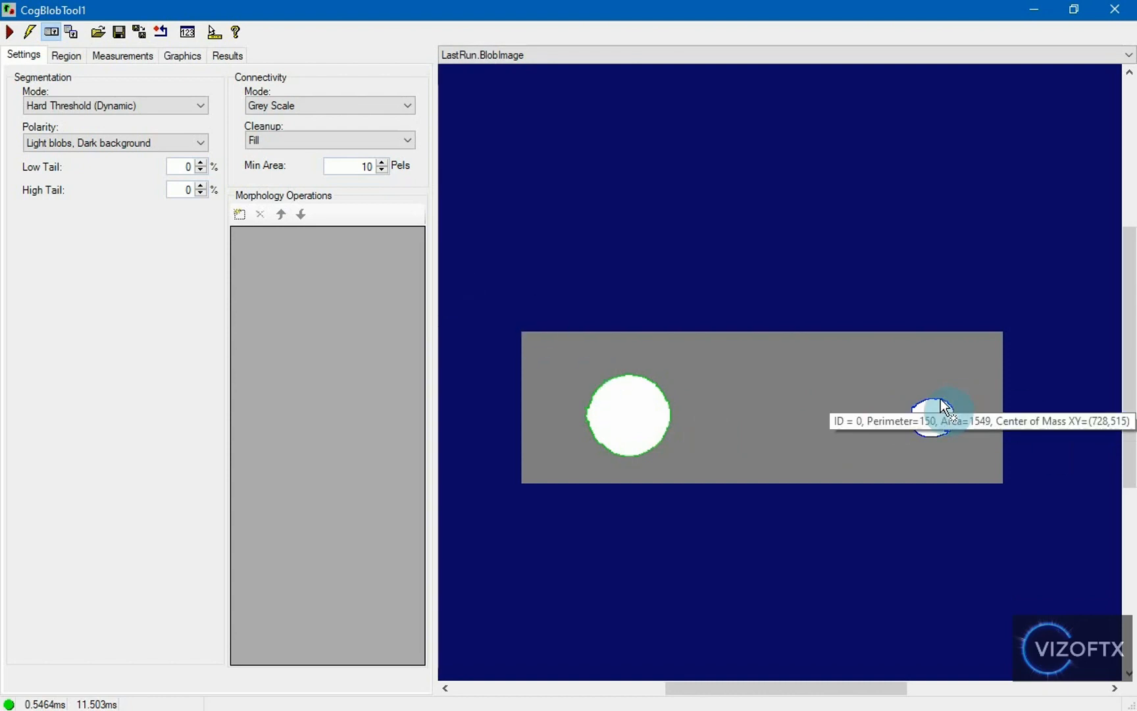
mouse_move(948, 410)
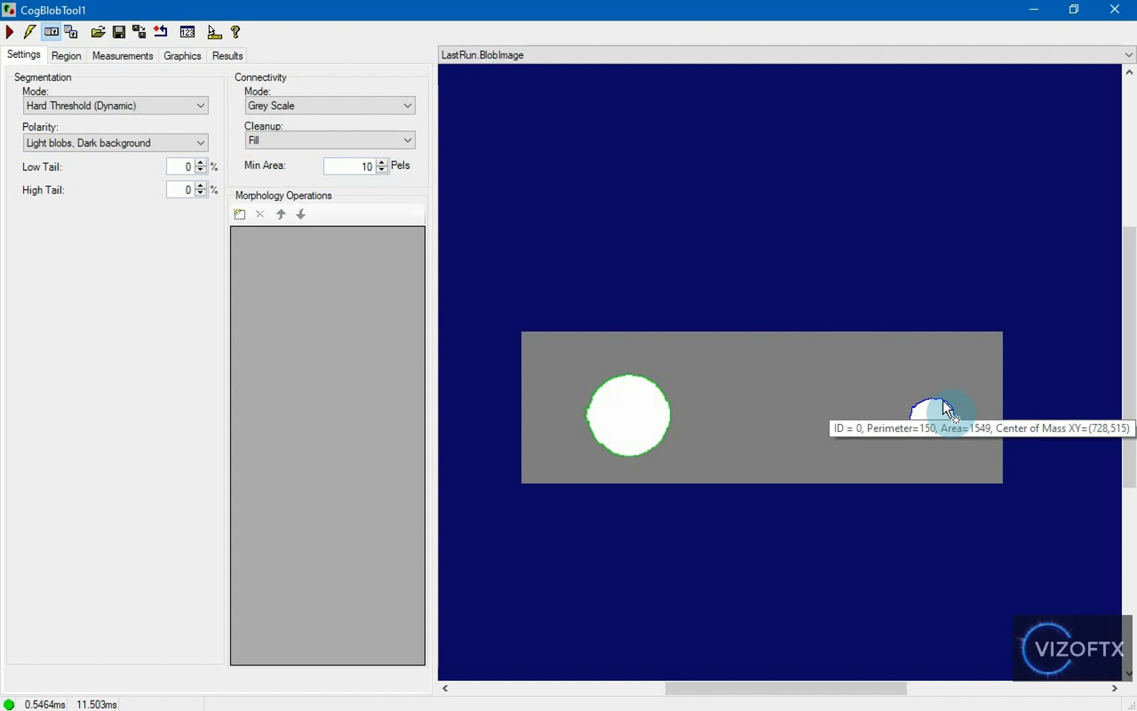
mouse_move(628, 383)
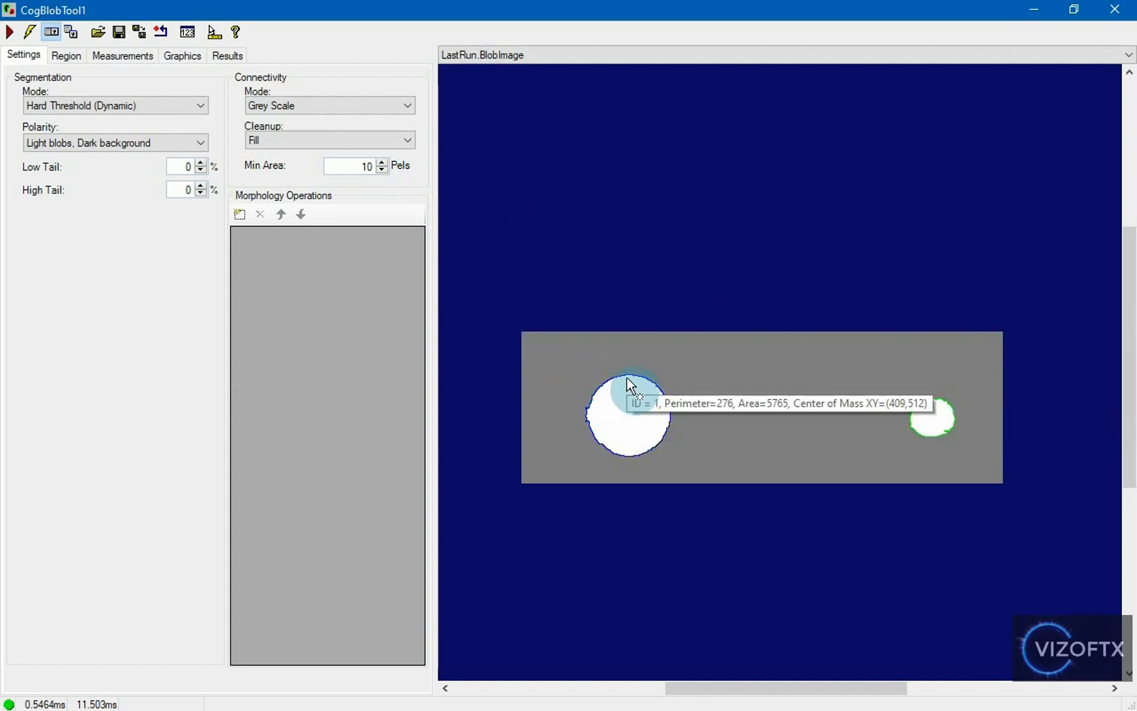
mouse_move(450, 340)
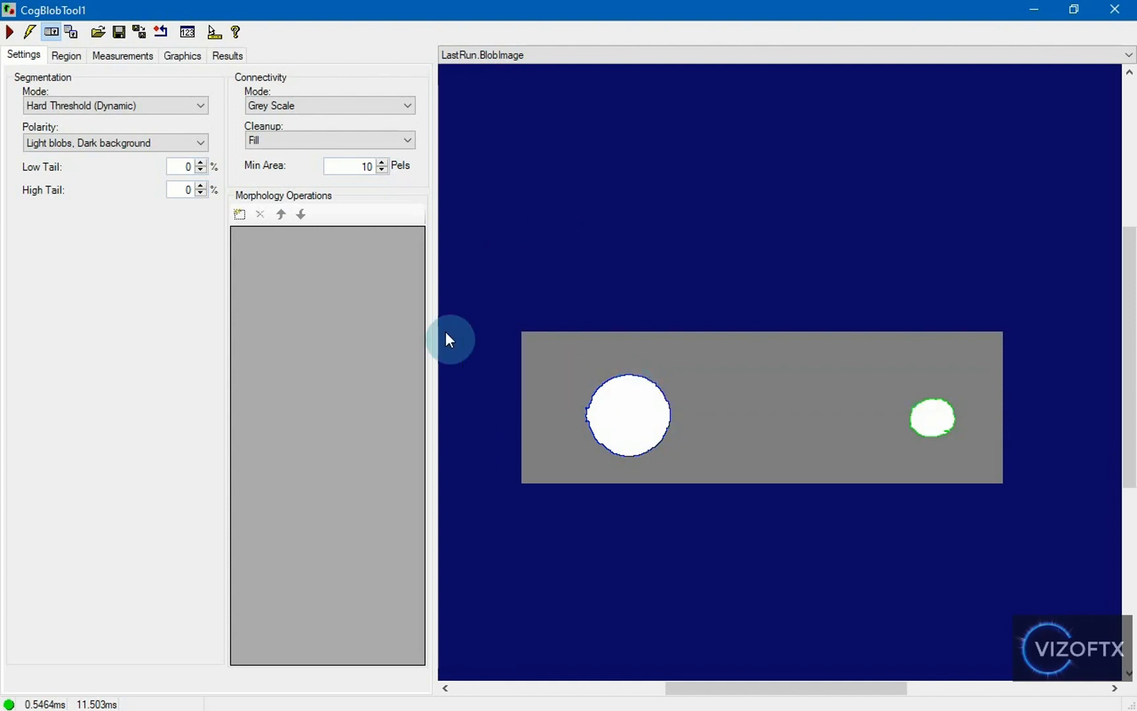
Step: Set Min Area to 800 pixels, rerun the blob tool and check its measurements and results
triple_click(354, 166)
text(800)
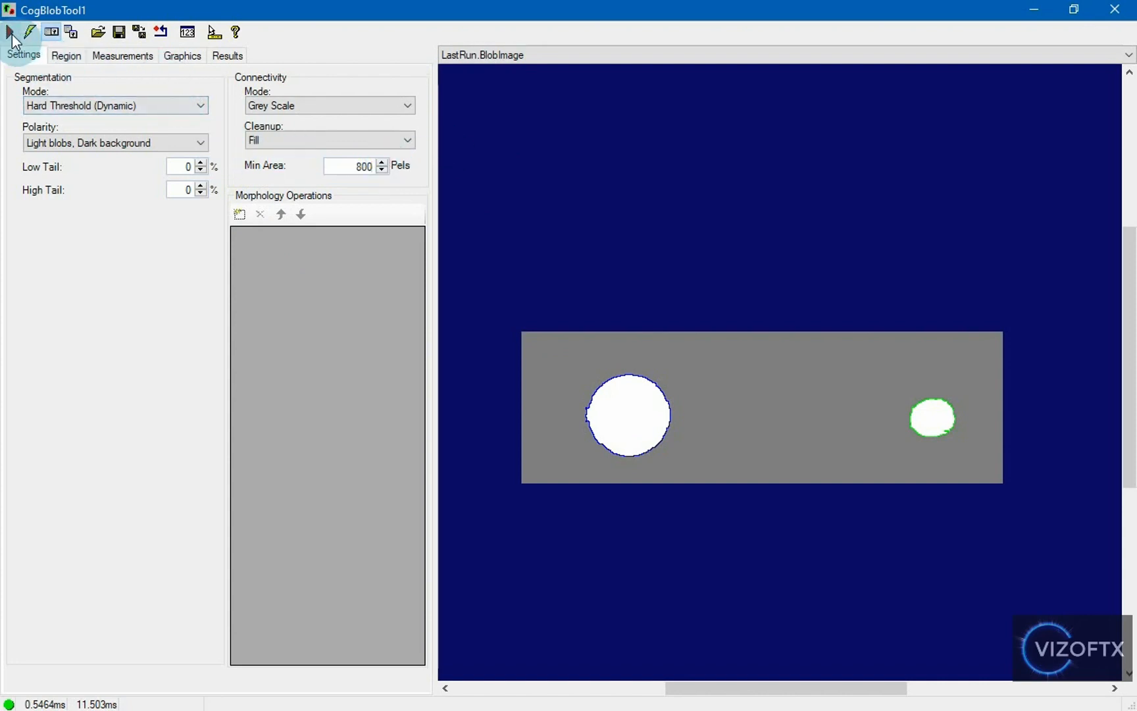
click(10, 32)
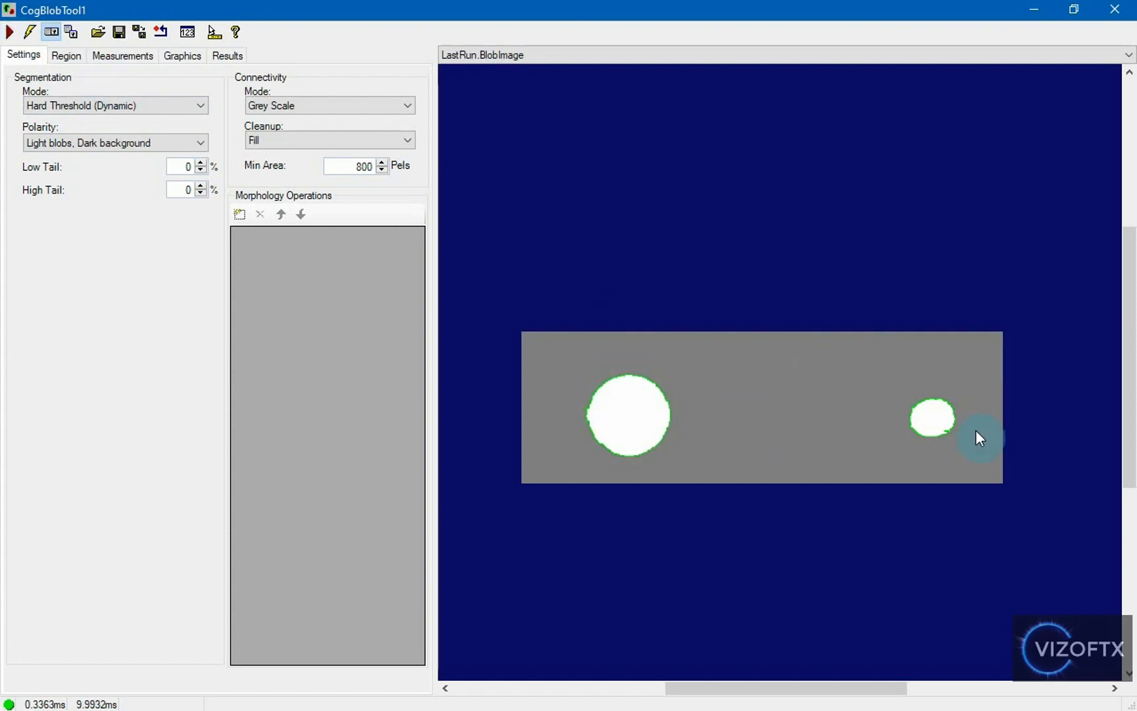
mouse_move(743, 380)
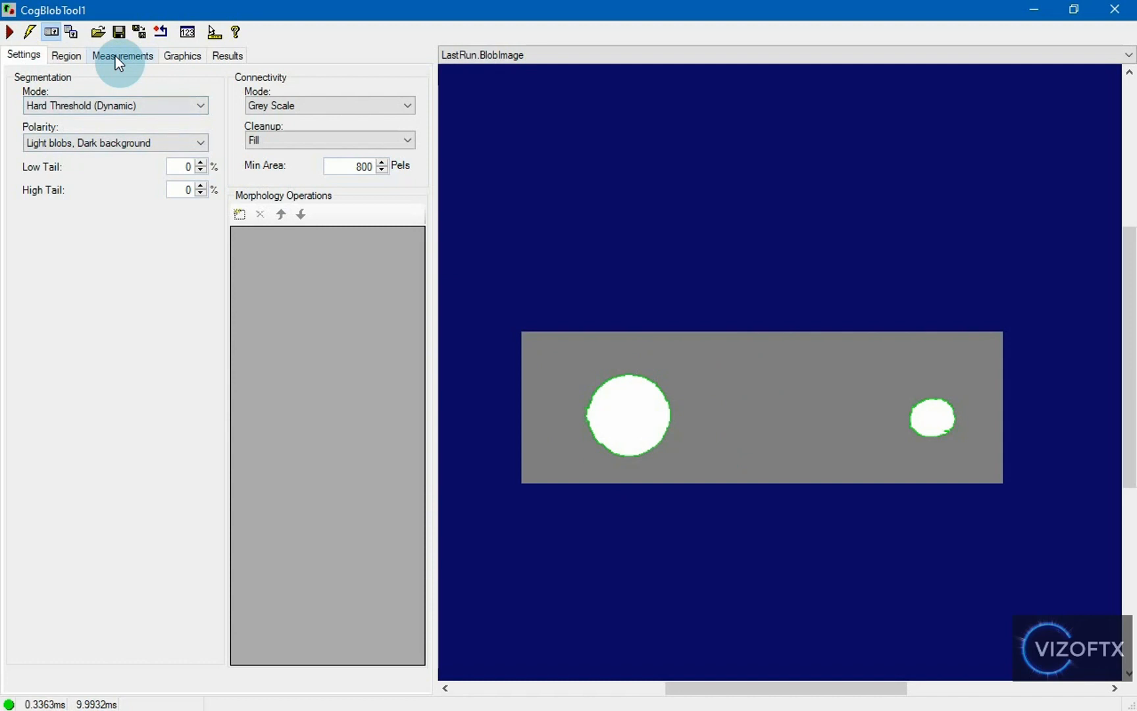
click(122, 56)
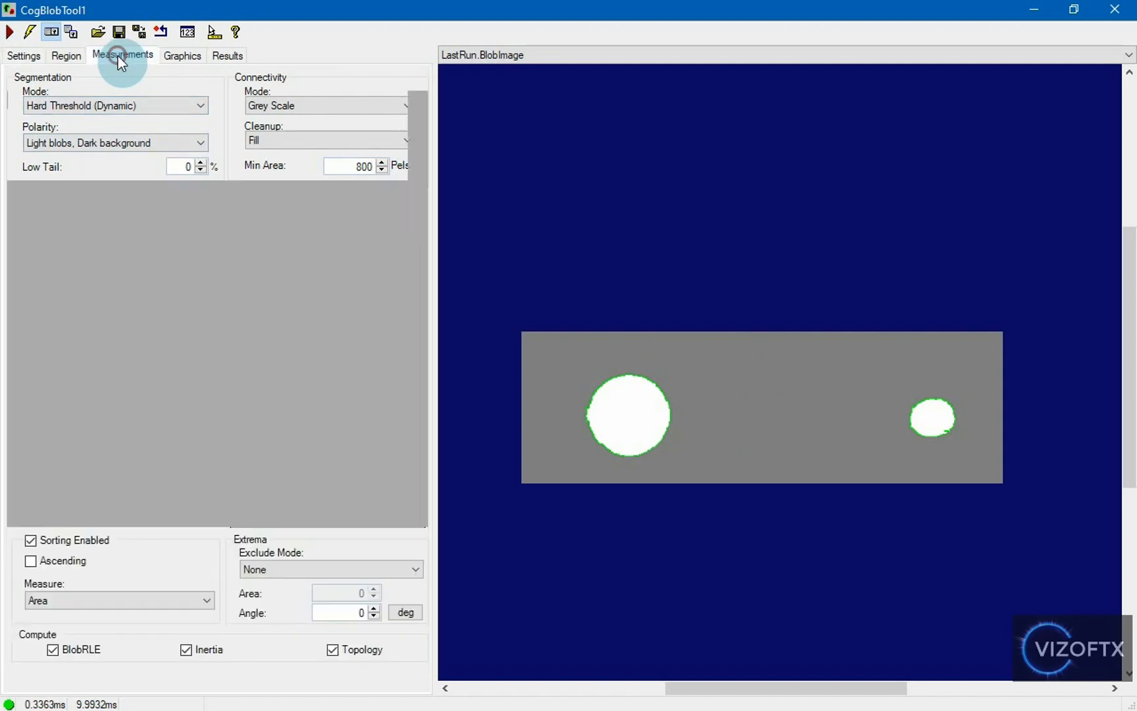
click(227, 56)
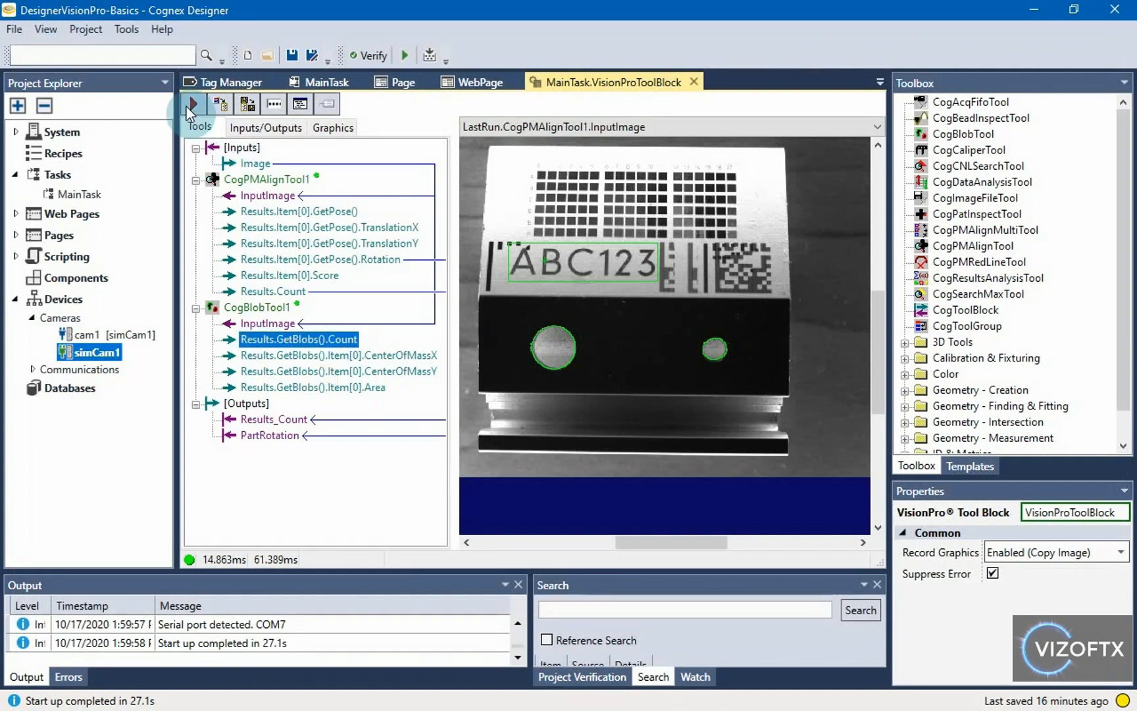
Step: Run the tool block to confirm a blob count of 2 and reopen CogBlobTool1
click(194, 104)
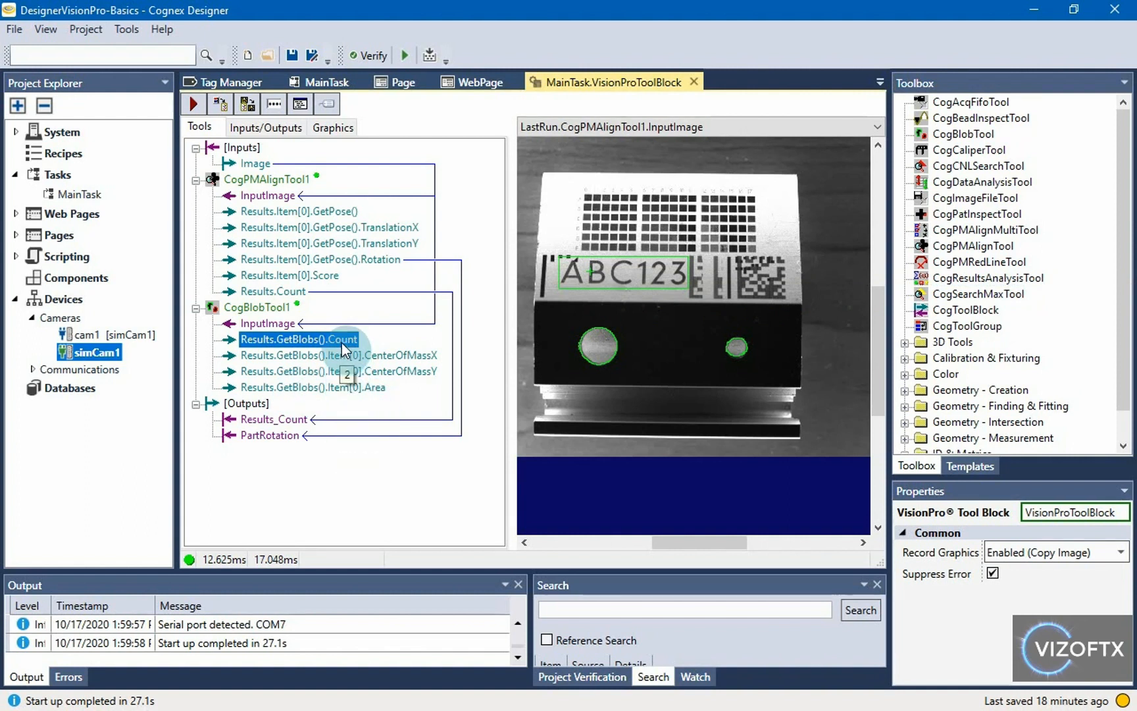
mouse_move(94, 352)
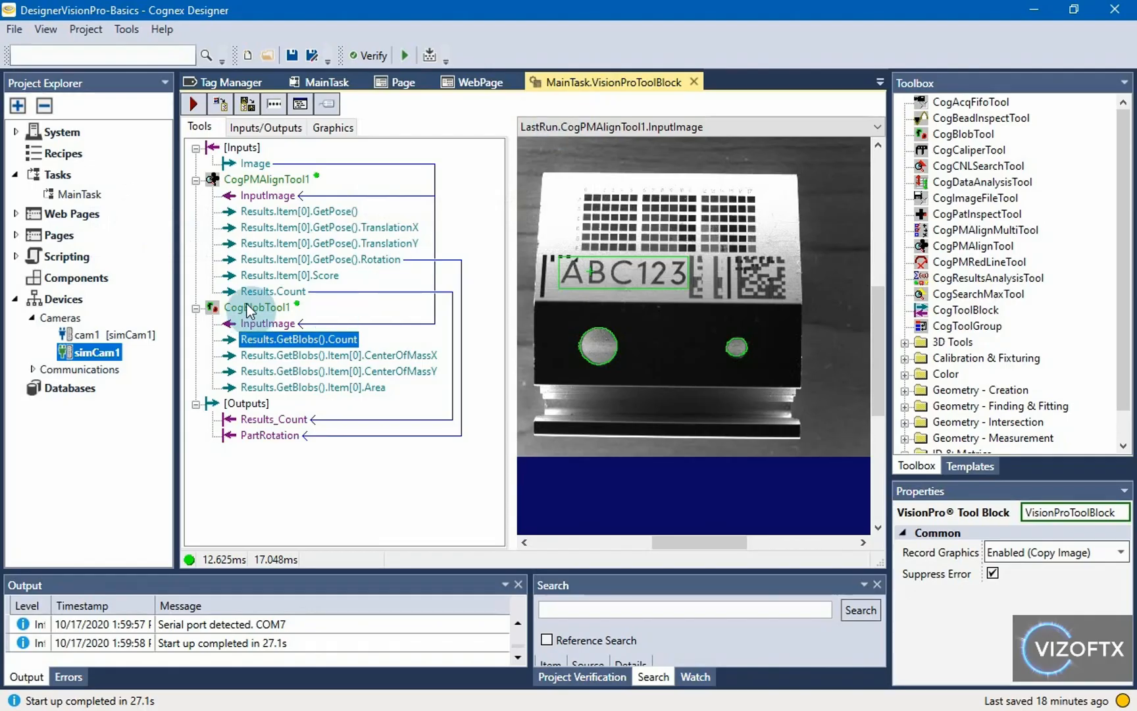
double_click(258, 306)
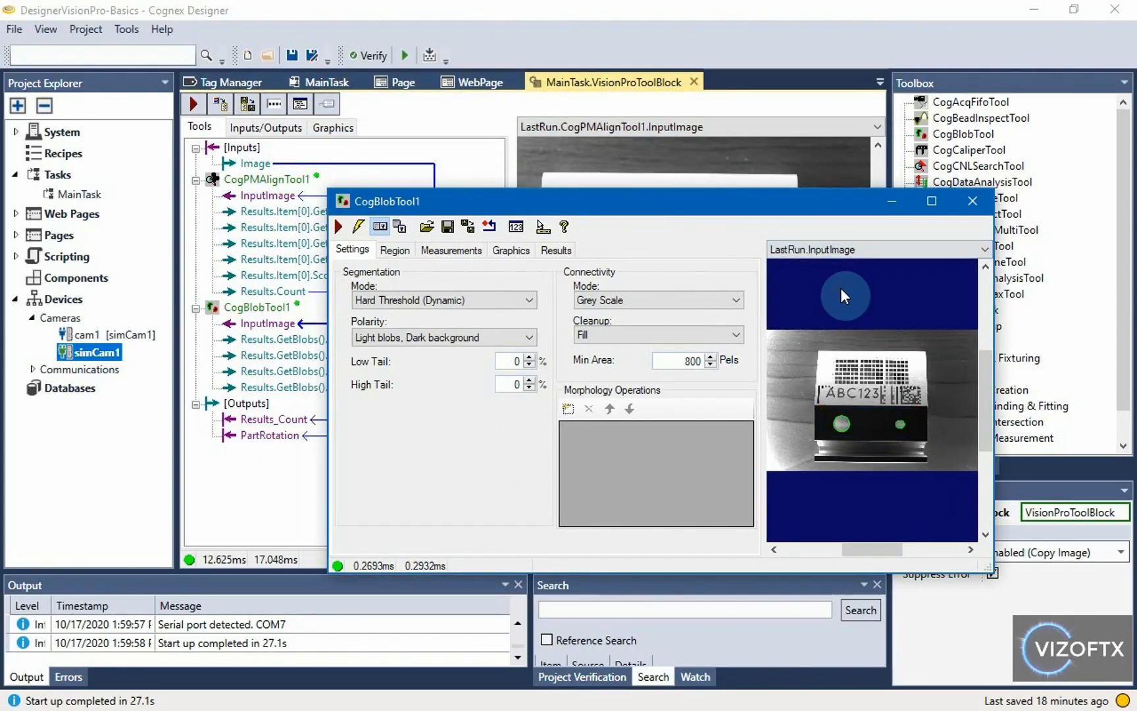
Step: Process the next camera frame and show Current.InputImage, revealing the region misaligned on the rotated part
click(327, 82)
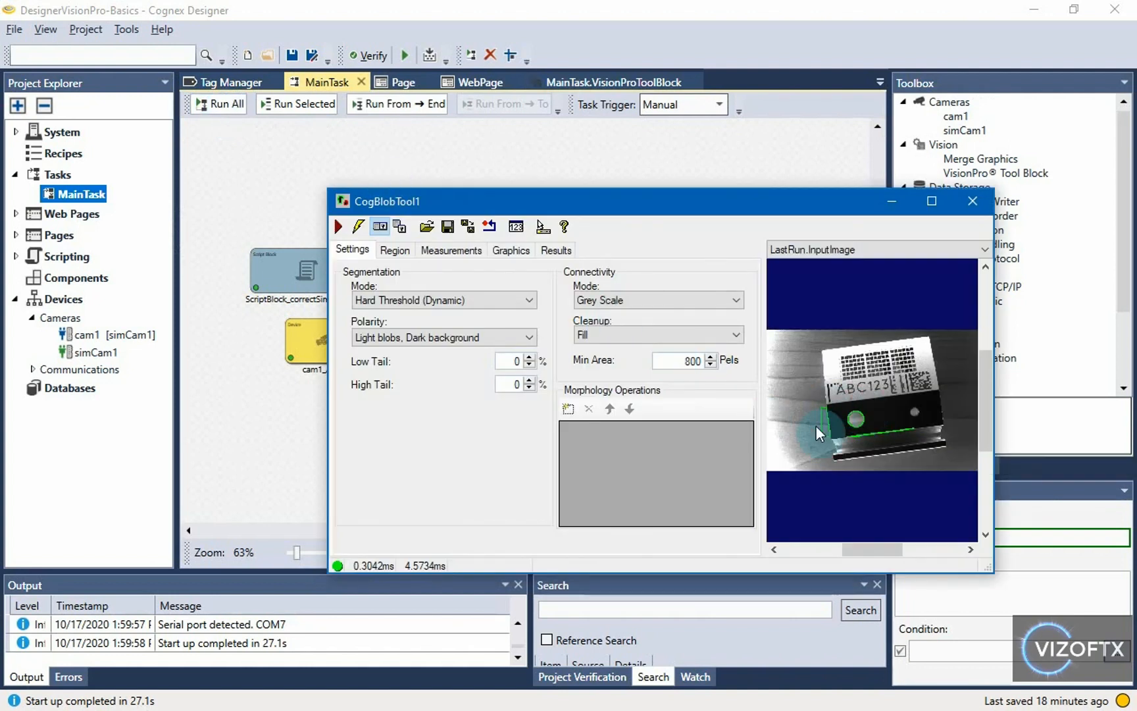
mouse_move(877, 415)
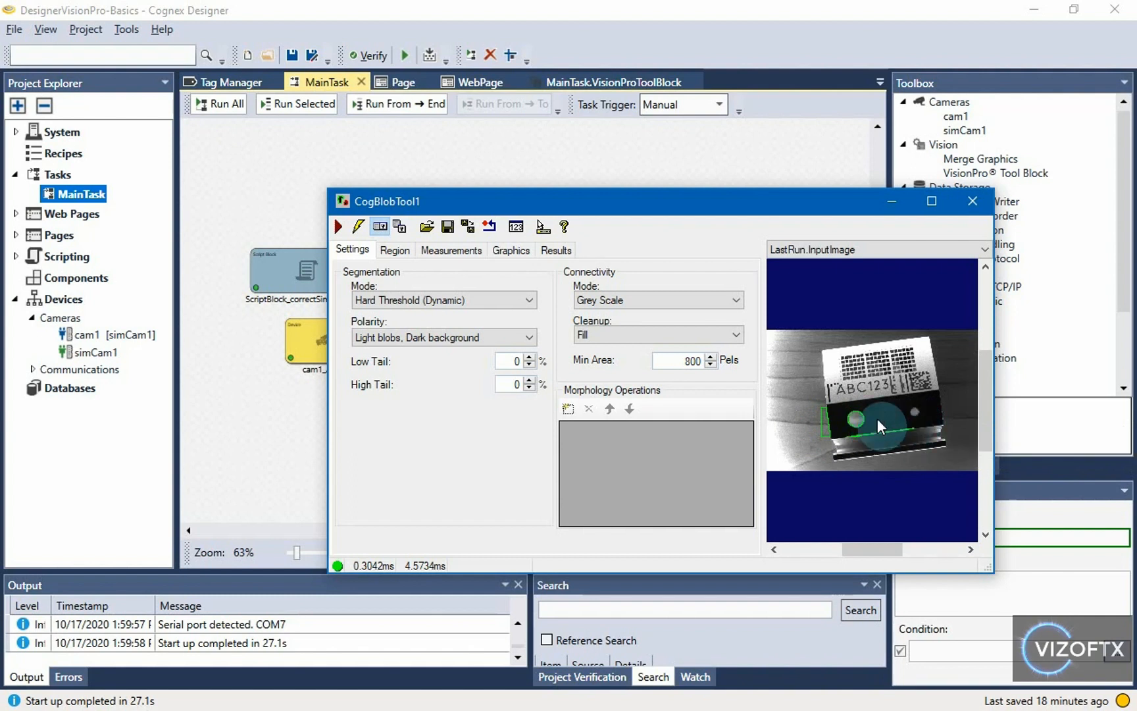
mouse_move(835, 413)
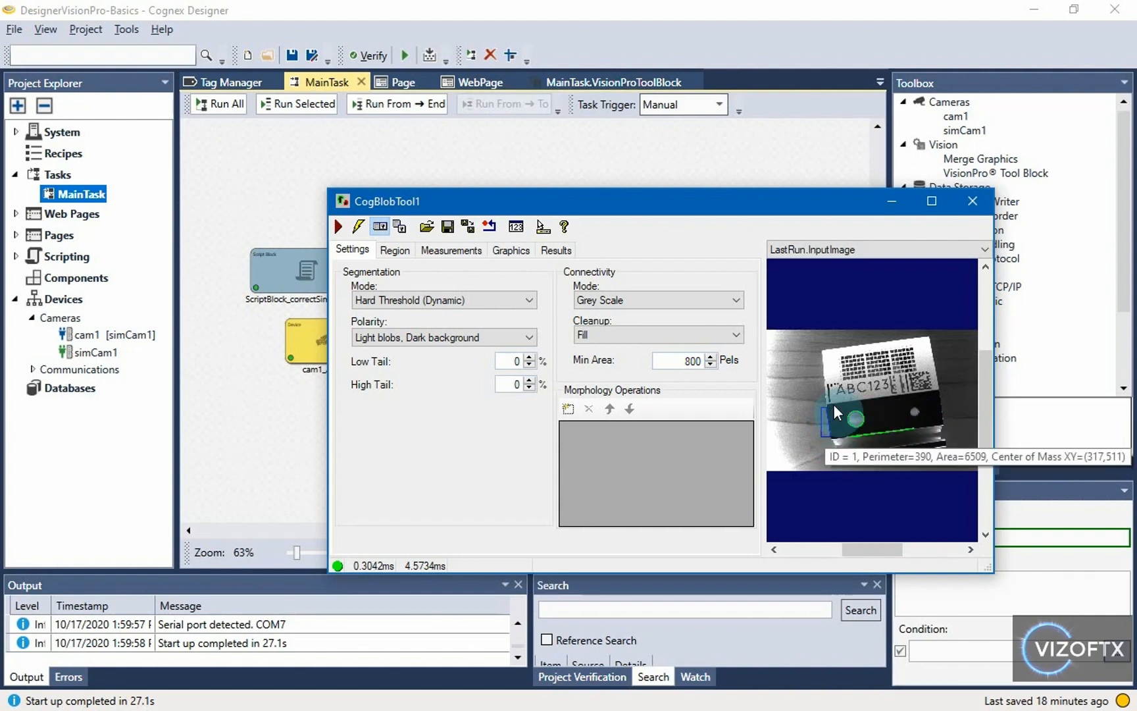
mouse_move(893, 447)
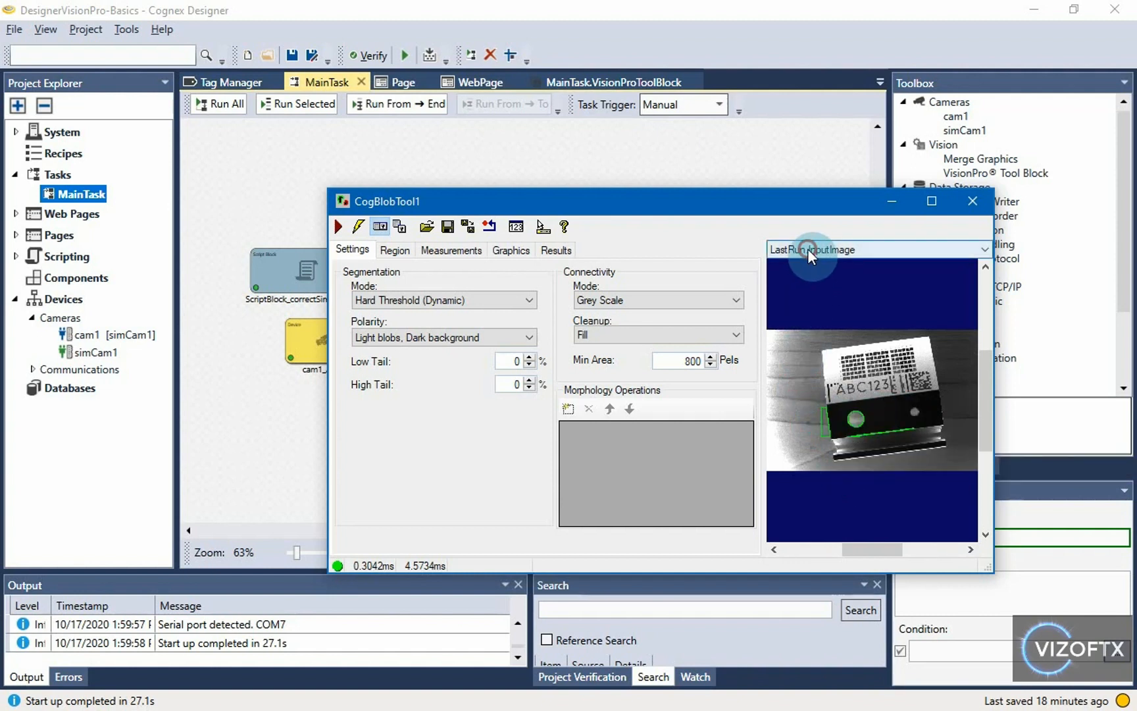
click(878, 249)
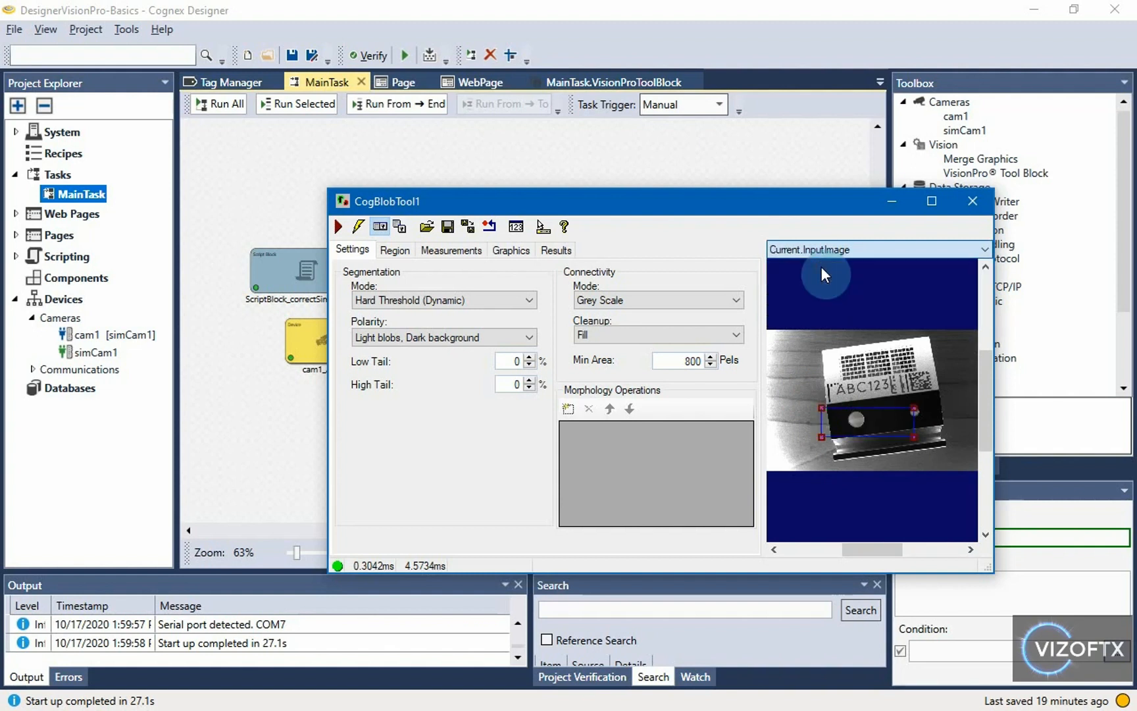
click(931, 201)
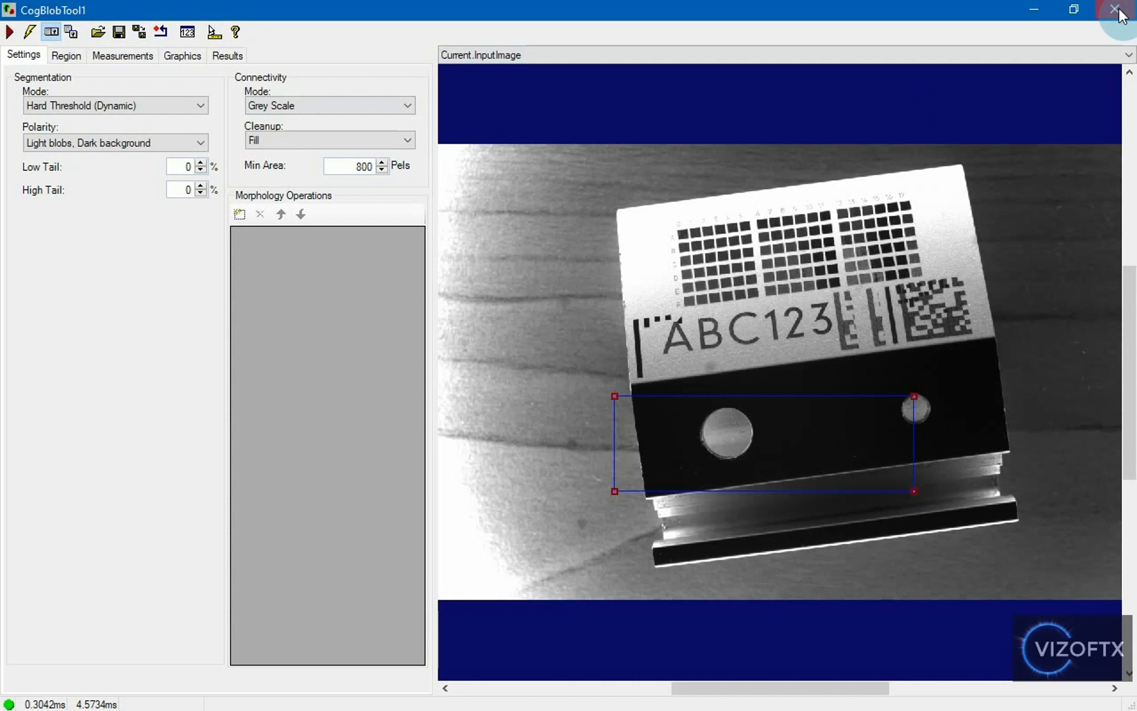
Step: Open CogPMAlignTool1 and confirm its ABC123 pattern is found on the rotated frame
click(1119, 9)
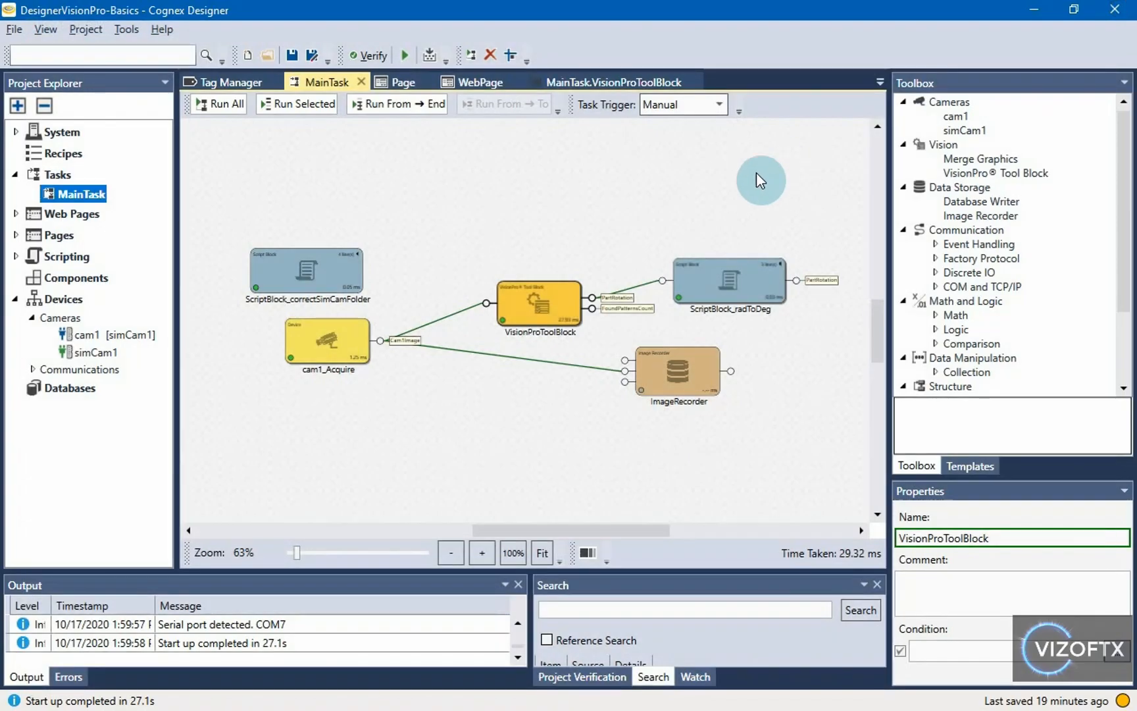
double_click(538, 304)
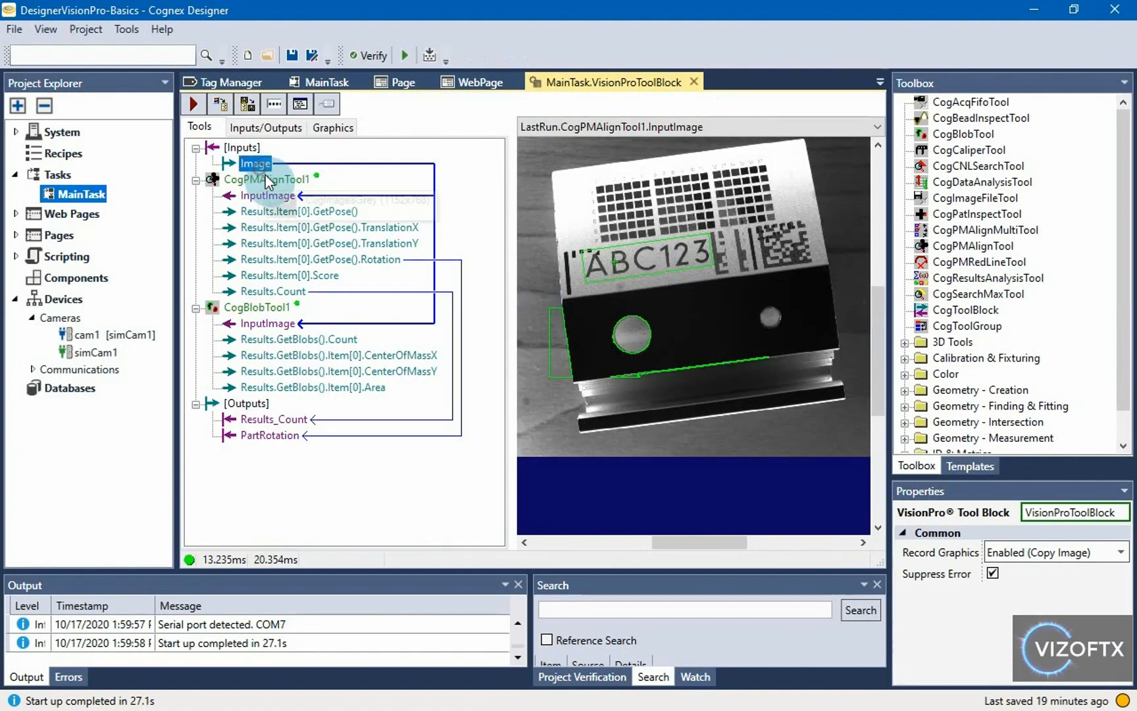
double_click(267, 179)
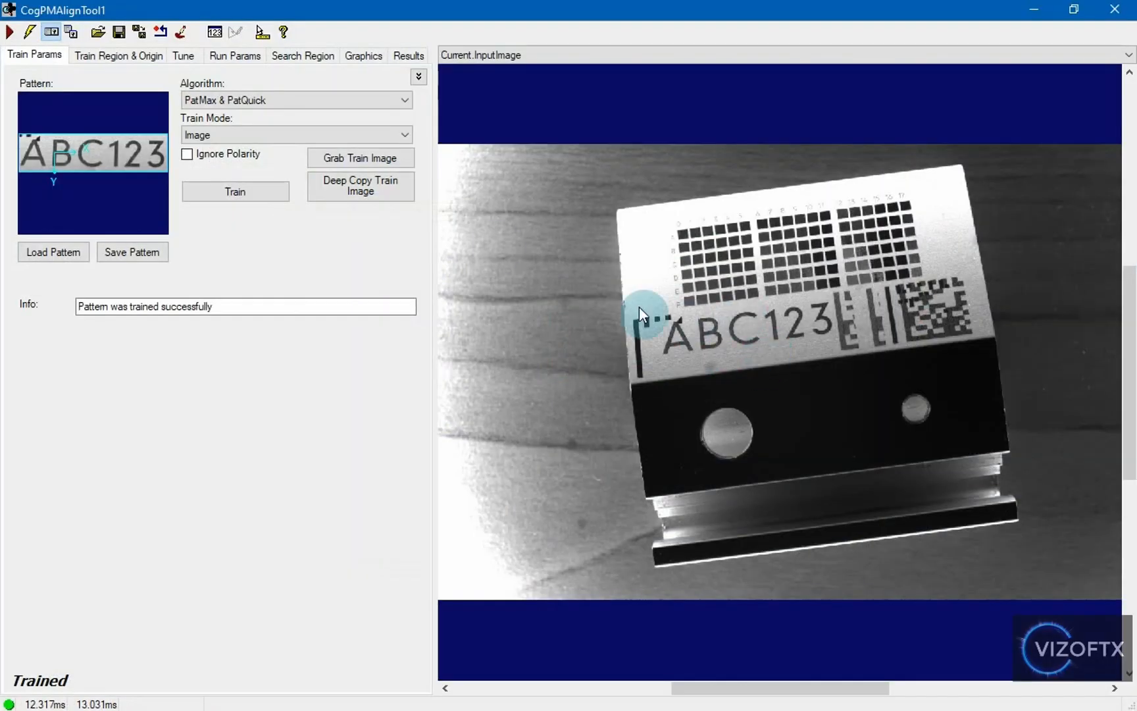
click(9, 32)
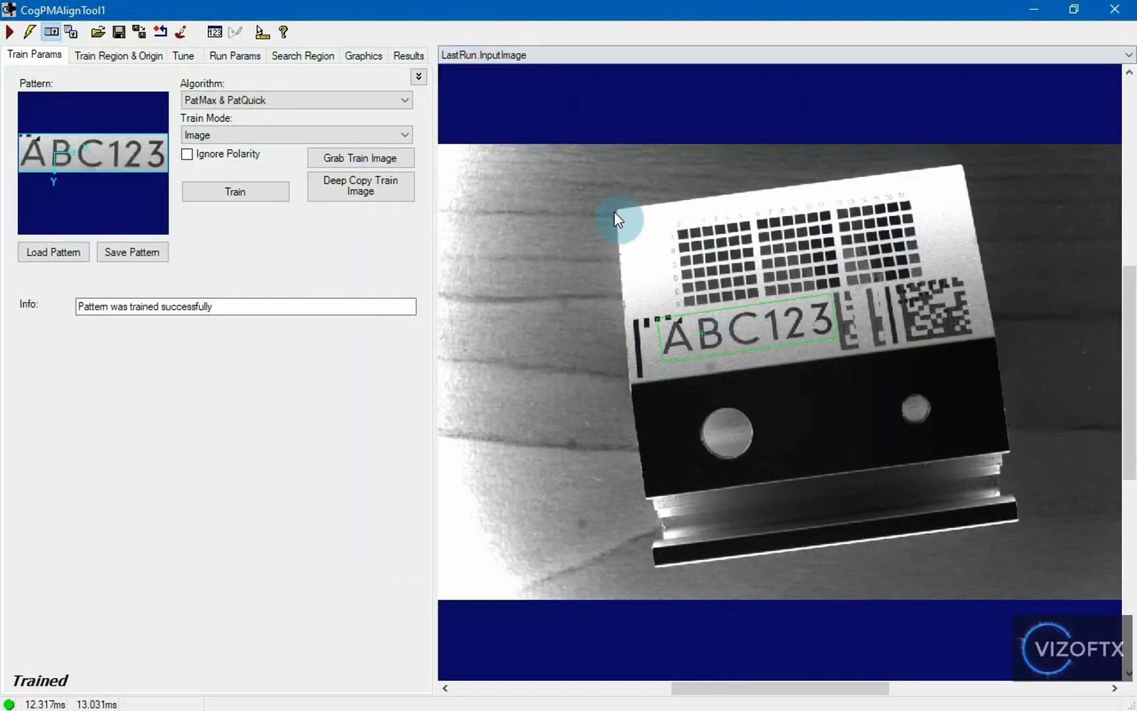
mouse_move(822, 323)
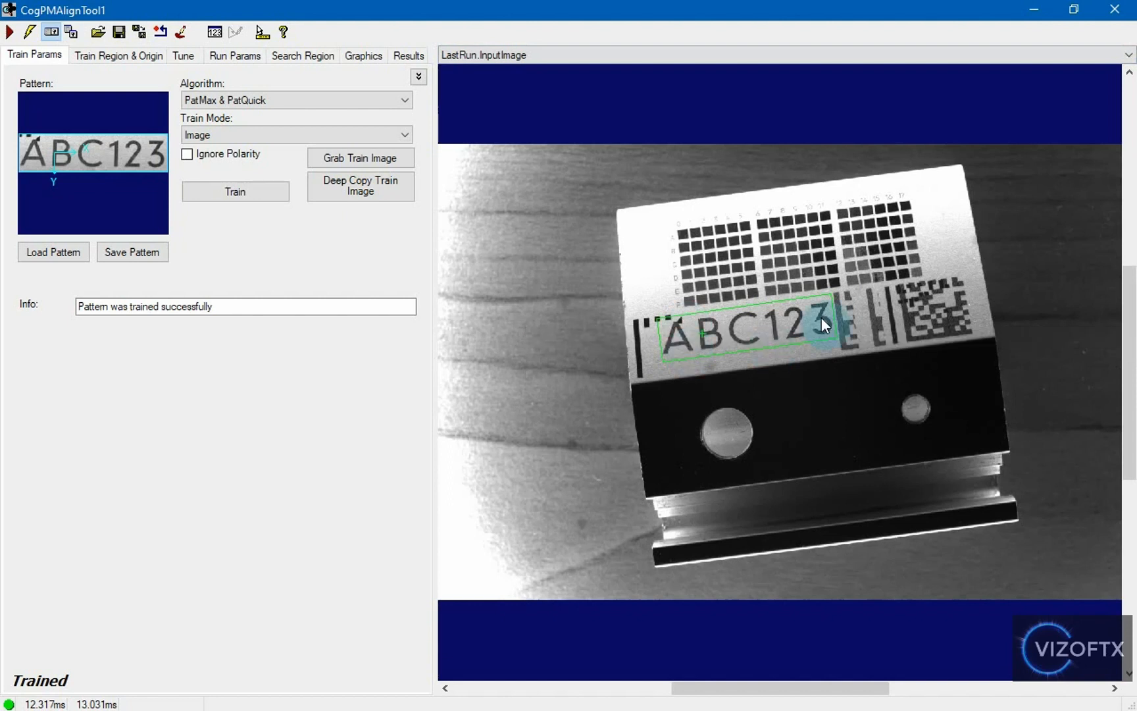
mouse_move(1115, 9)
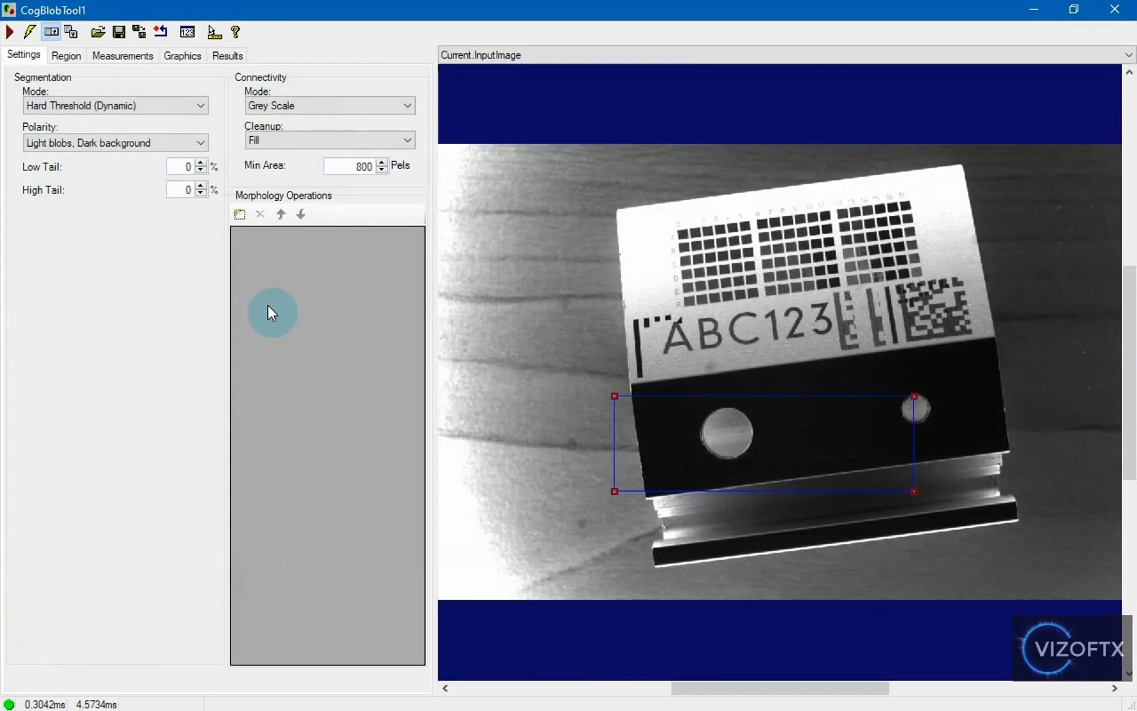
Step: View the blob tool's fixed CogRectangle region at origin 296.36, 423.848, 505.532 × 160.116
click(66, 55)
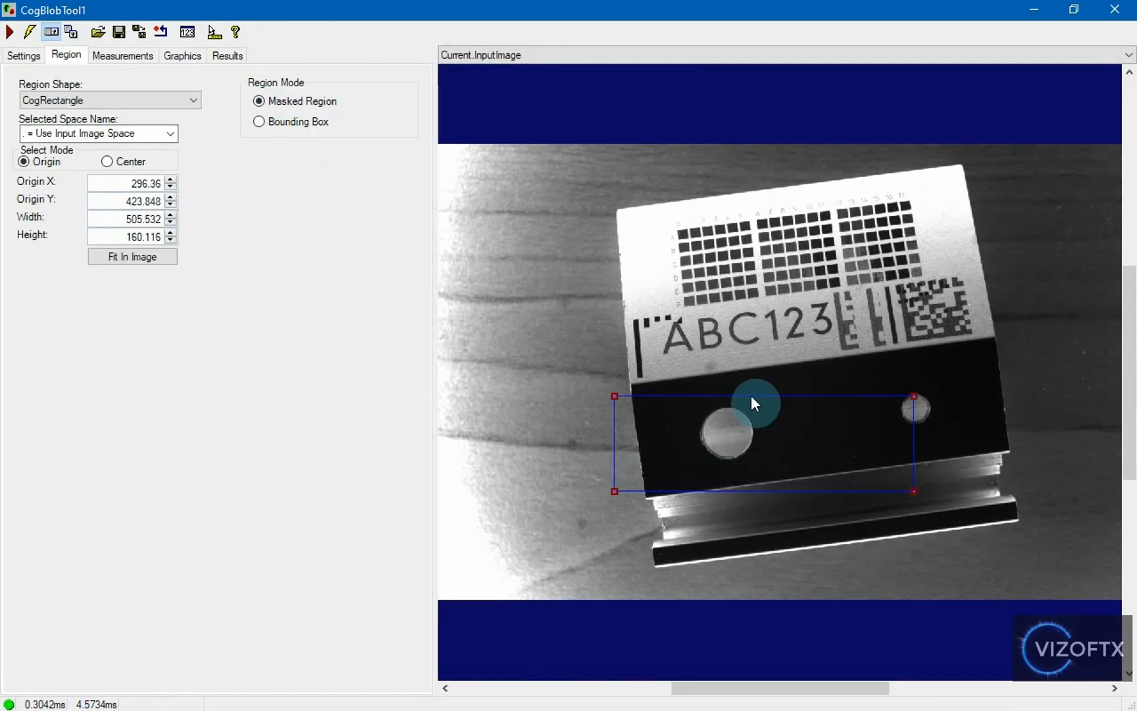
mouse_move(717, 18)
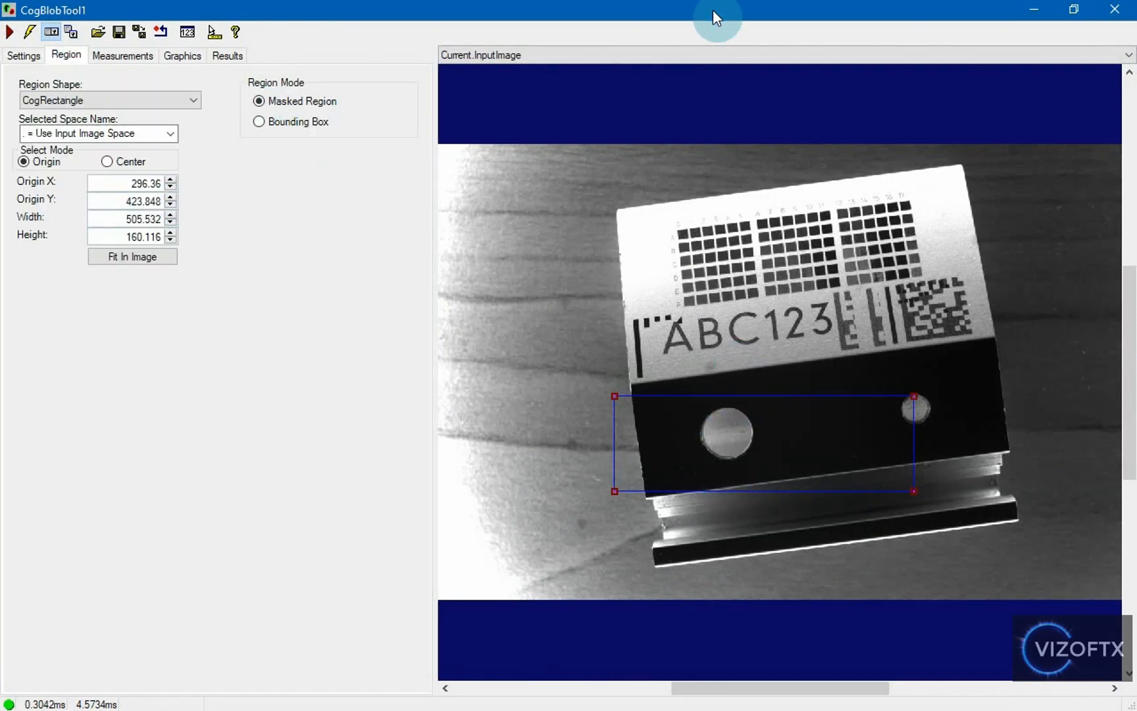